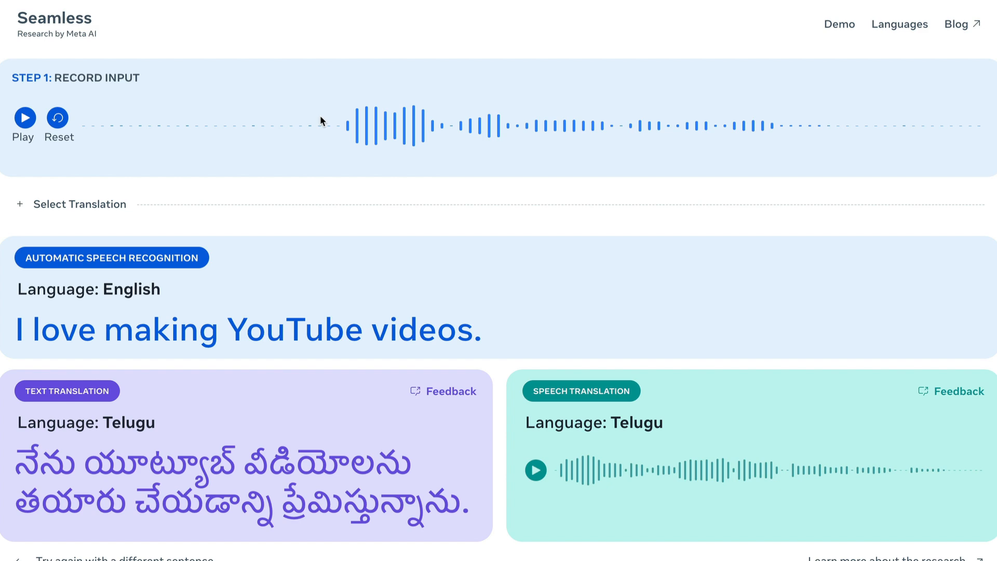
Replay the recorded English sentence and its Telugu speech translation in the demo
{"action": "scroll", "scroll_direction": "down", "scroll_amount": 3}
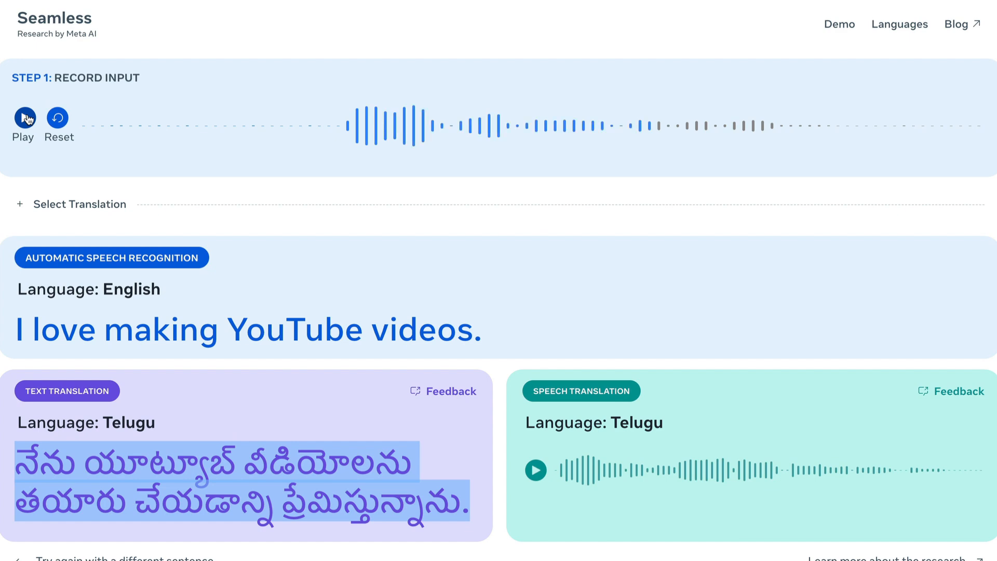
{"action": "left_click", "coordinate": [24, 118]}
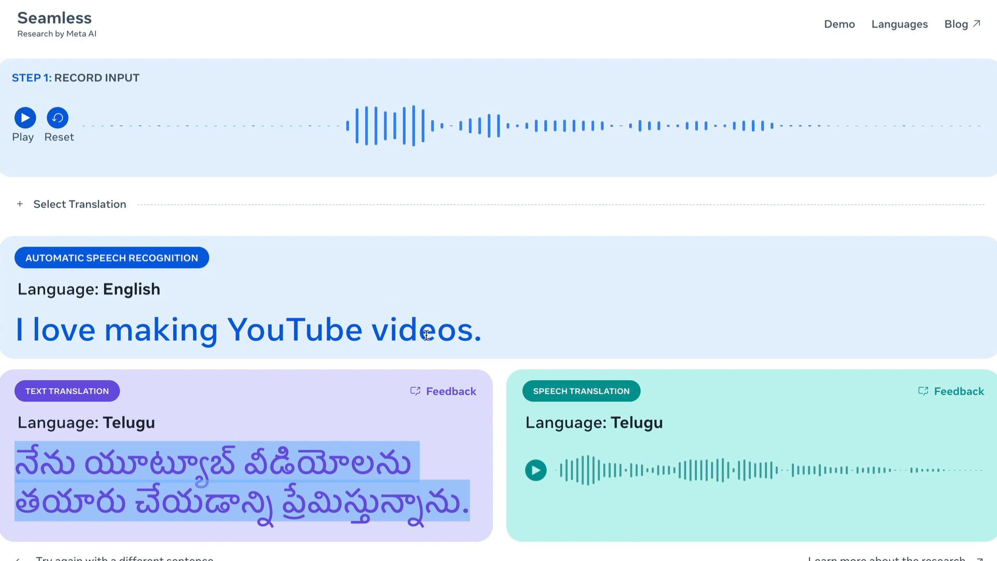
{"action": "scroll", "scroll_direction": "down", "scroll_amount": 3}
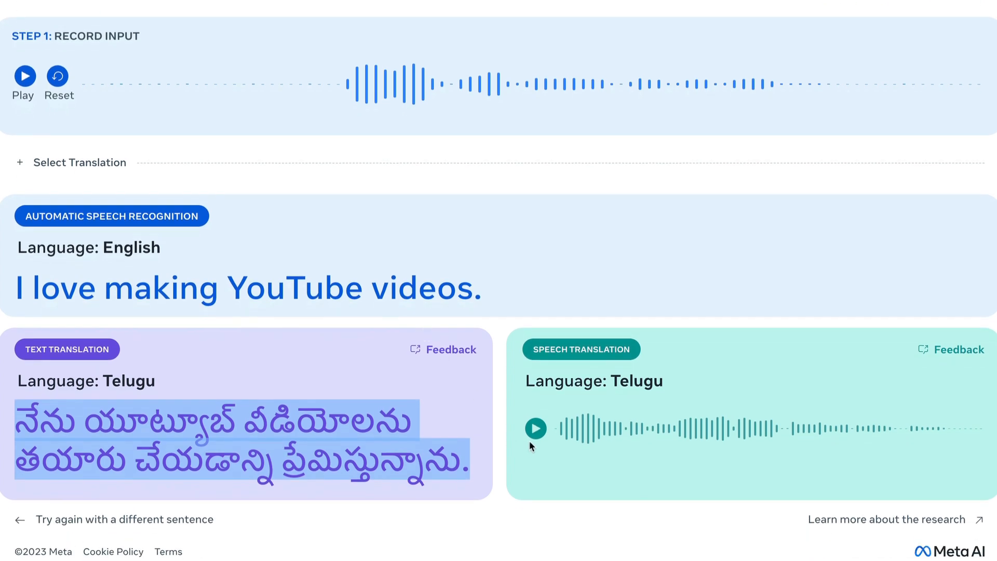
{"action": "left_click", "coordinate": [536, 428]}
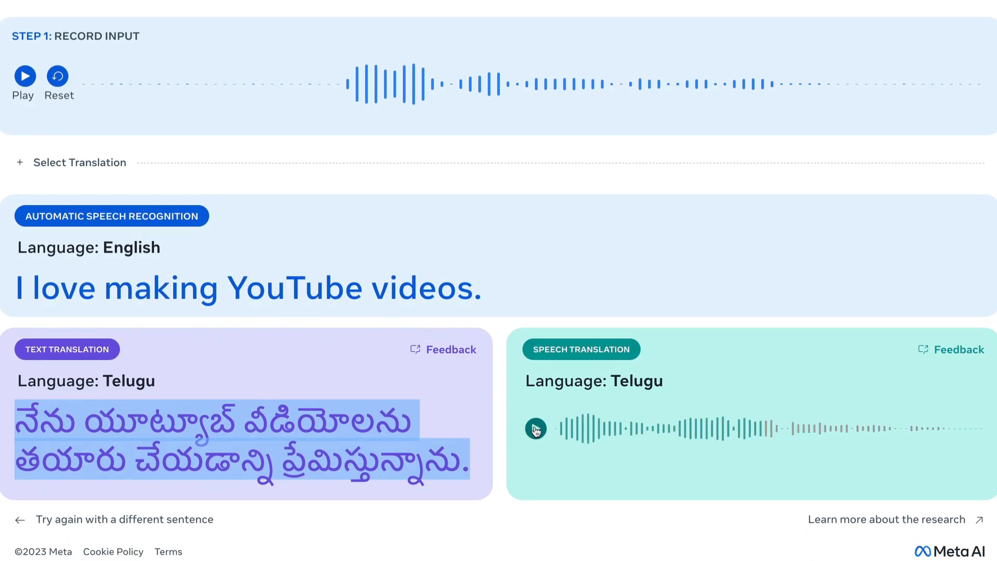
{"action": "left_click", "coordinate": [536, 429]}
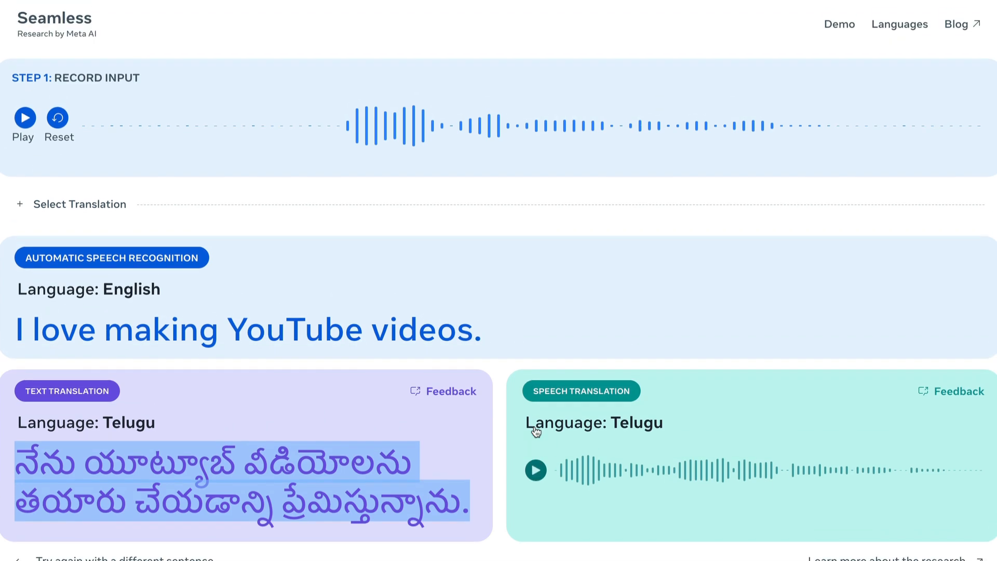
{"action": "mouse_move", "coordinate": [536, 427]}
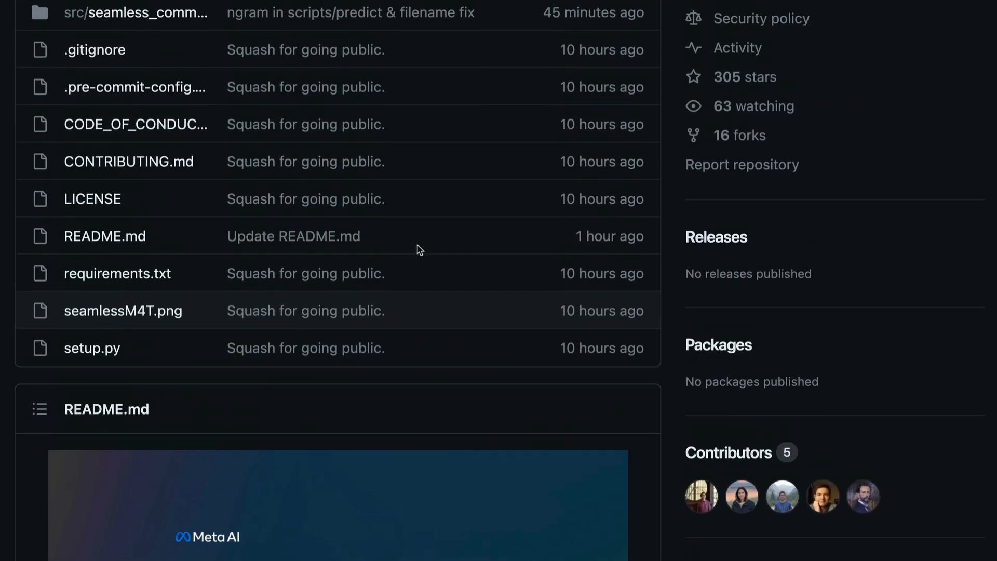
Scroll the README to the task list and highlight Speech-to-speech translation (S2ST) and another task
{"action": "scroll", "scroll_direction": "down", "scroll_amount": 3}
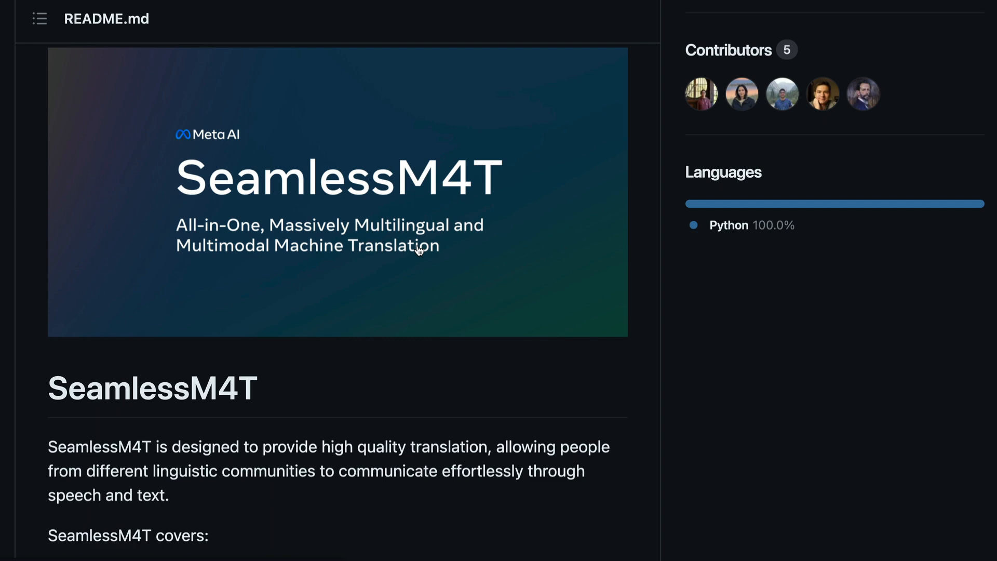
{"action": "scroll", "scroll_direction": "down", "scroll_amount": 3}
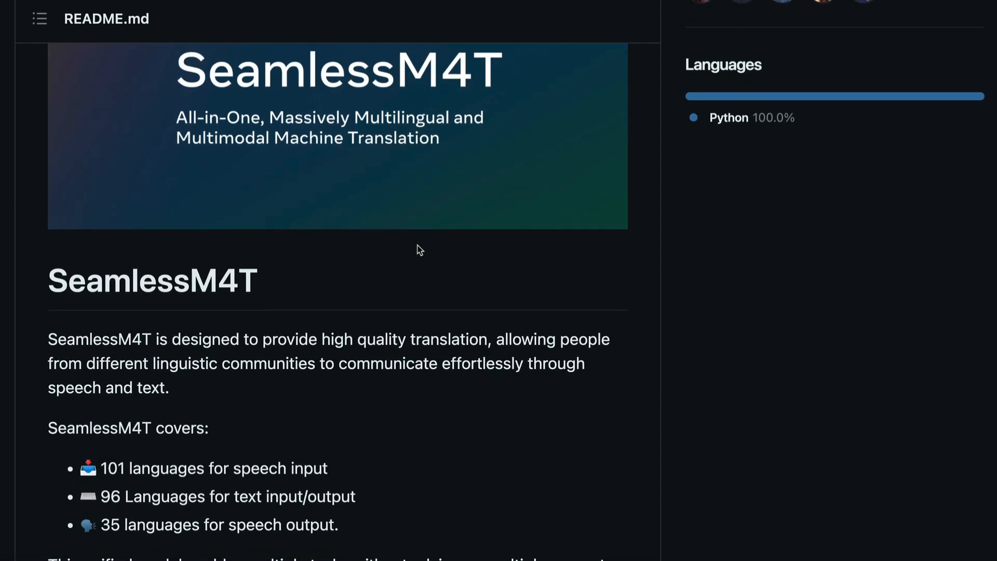
{"action": "scroll", "scroll_direction": "down", "scroll_amount": 3}
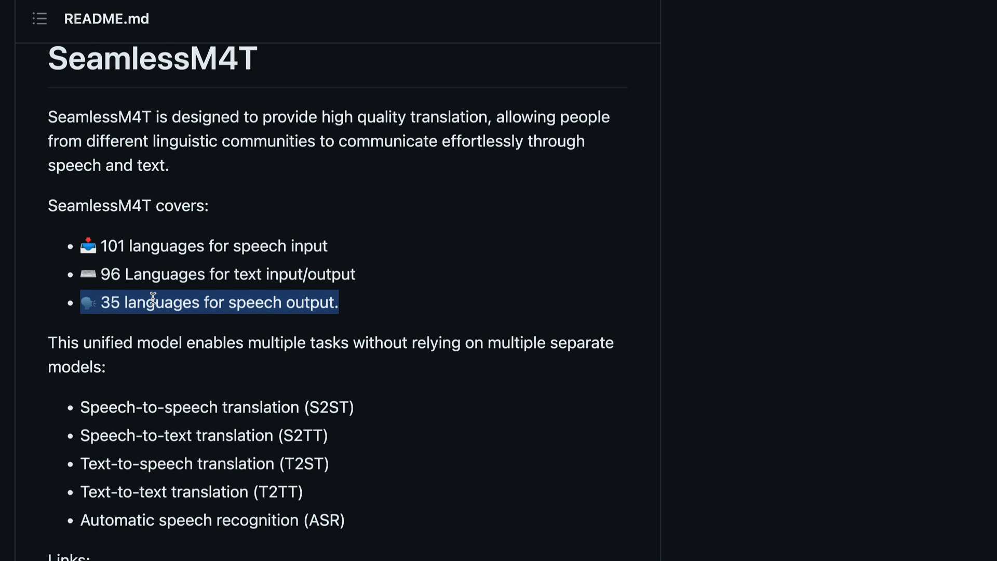
{"action": "scroll", "scroll_direction": "down", "scroll_amount": 3}
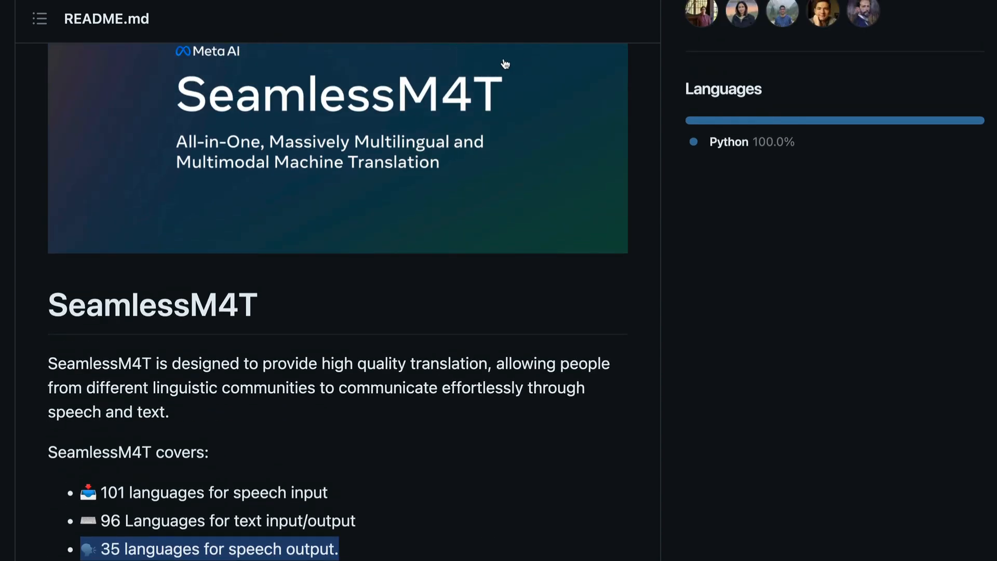
{"action": "mouse_move", "coordinate": [390, 150]}
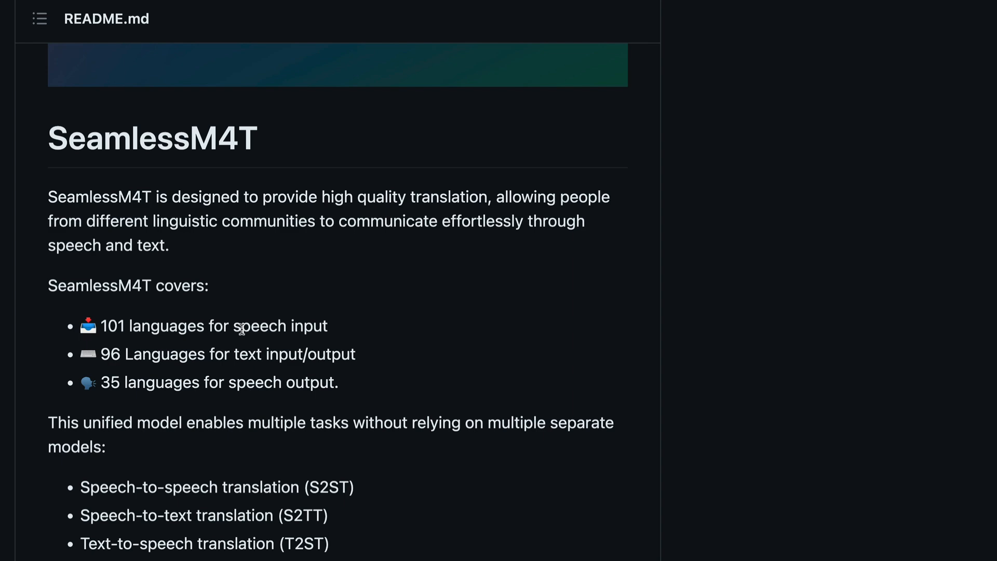
{"action": "scroll", "scroll_direction": "down", "scroll_amount": 3}
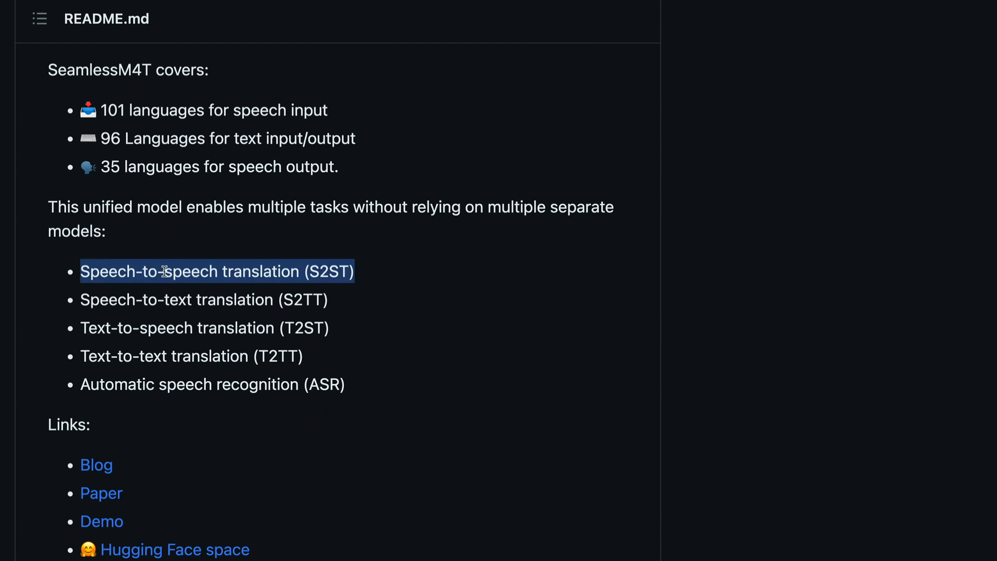
{"action": "left_click", "coordinate": [168, 312]}
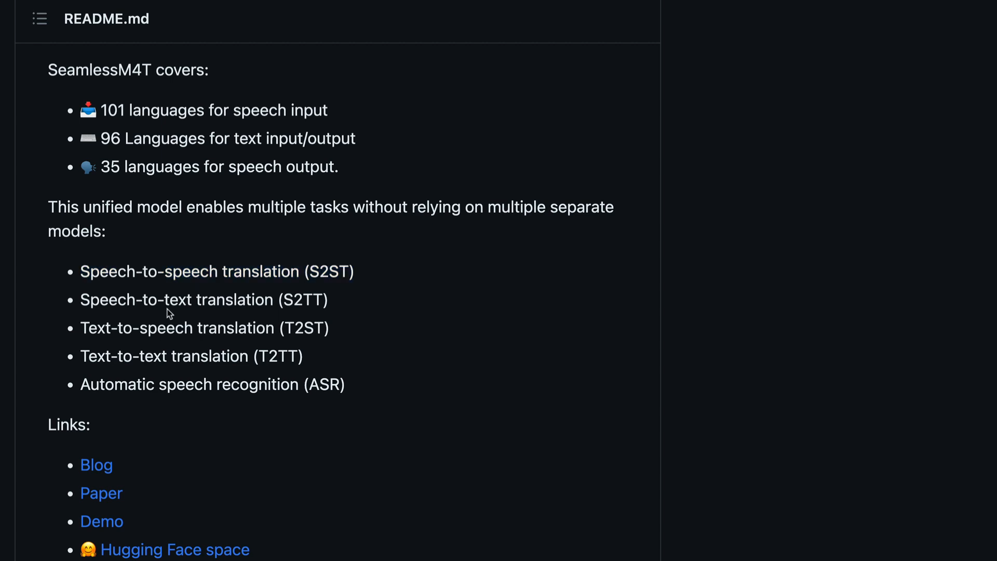
{"action": "triple_click", "coordinate": [204, 299]}
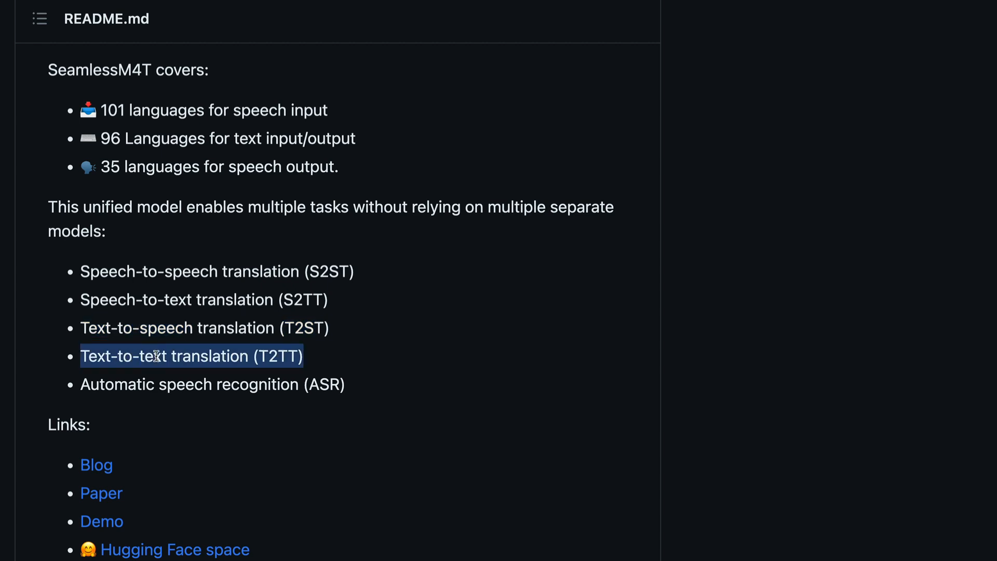
View the repository's license file and highlight its NonCommercial term
{"action": "scroll", "scroll_direction": "down", "scroll_amount": 3}
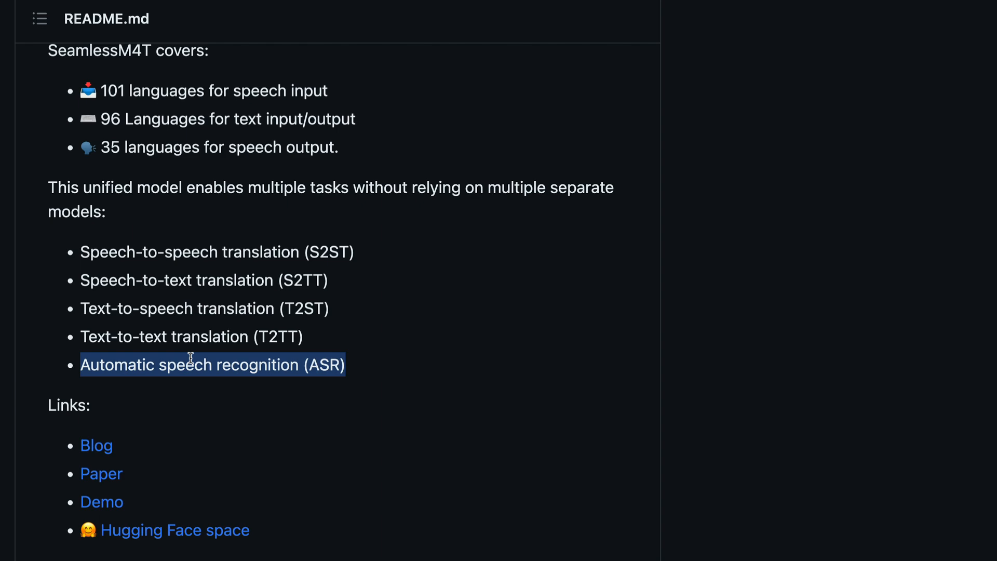
{"action": "scroll", "scroll_direction": "down", "scroll_amount": 3}
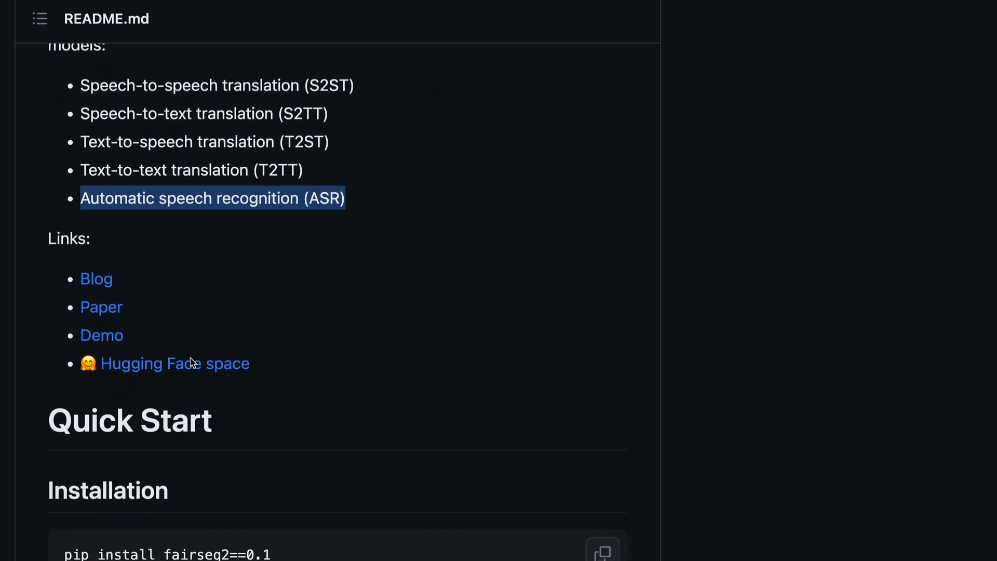
{"action": "scroll", "scroll_direction": "down", "scroll_amount": 3}
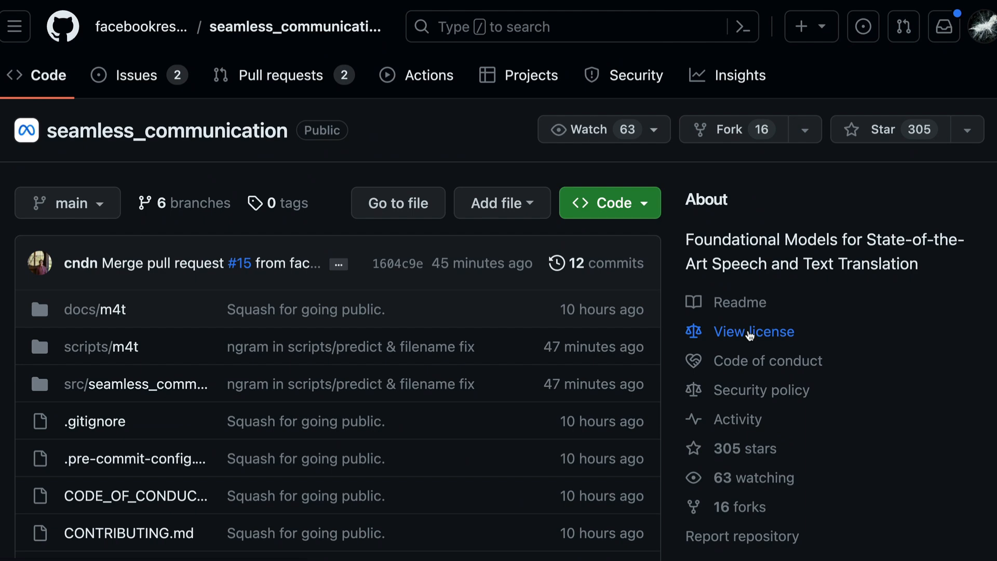
{"action": "left_click", "coordinate": [753, 332]}
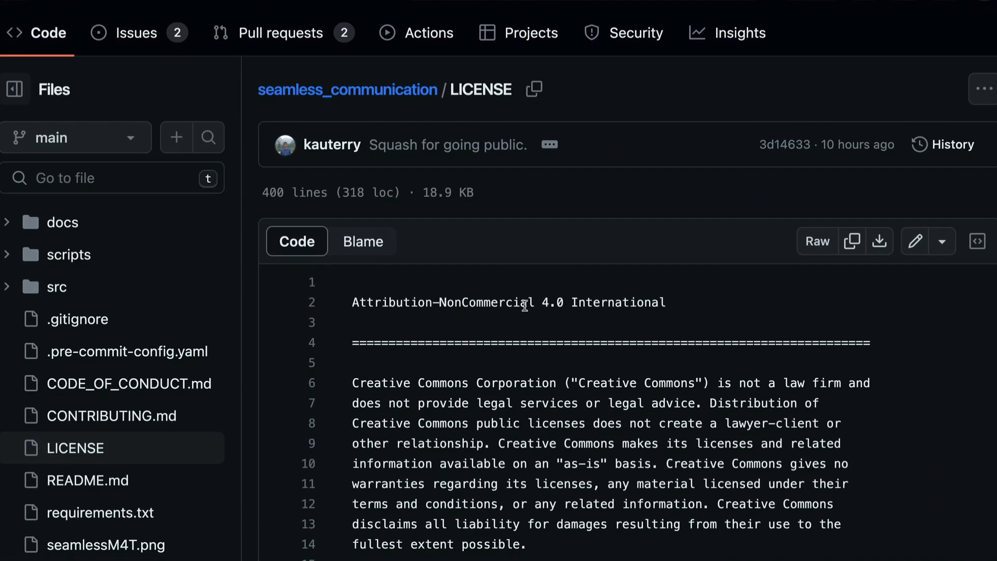
{"action": "double_click", "coordinate": [486, 302]}
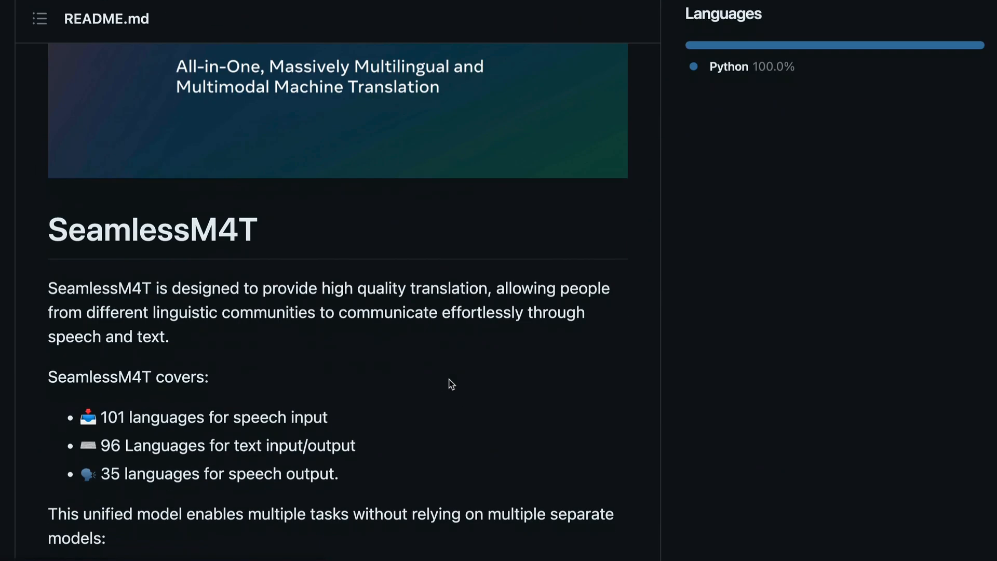
Scroll on to the README's Quick Start installation commands
{"action": "scroll", "scroll_direction": "down", "scroll_amount": 3}
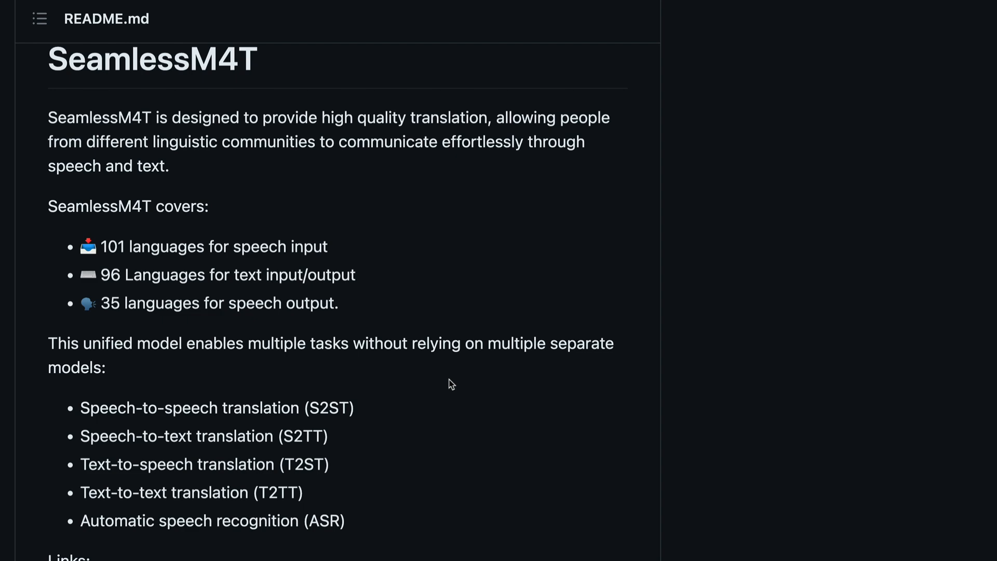
{"action": "scroll", "scroll_direction": "down", "scroll_amount": 3}
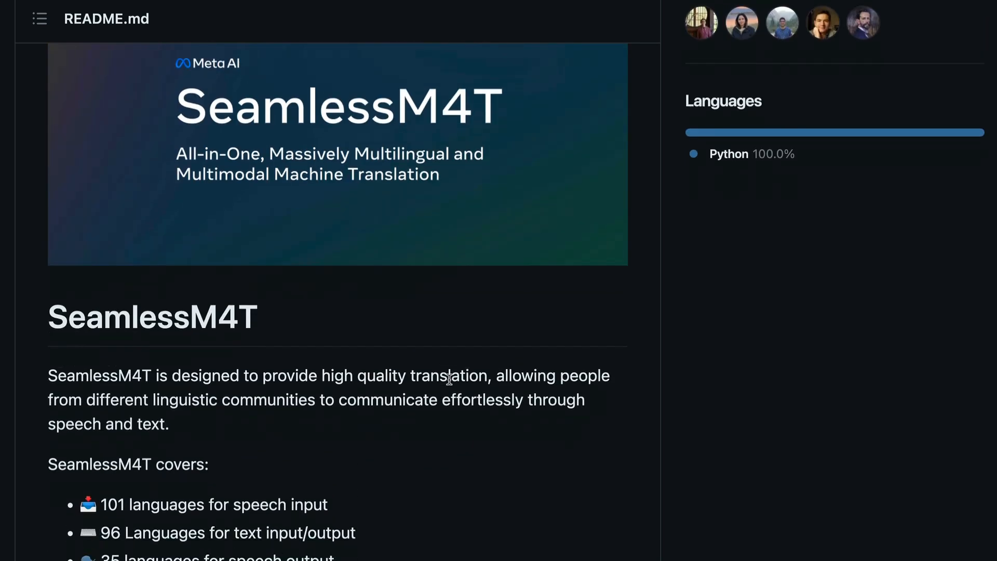
{"action": "scroll", "scroll_direction": "down", "scroll_amount": 3}
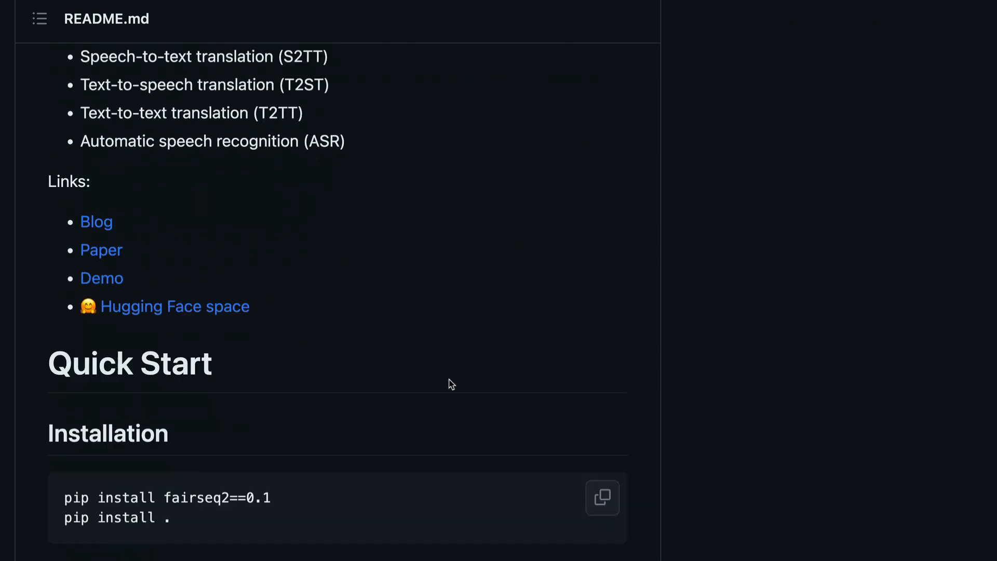
{"action": "scroll", "scroll_direction": "down", "scroll_amount": 3}
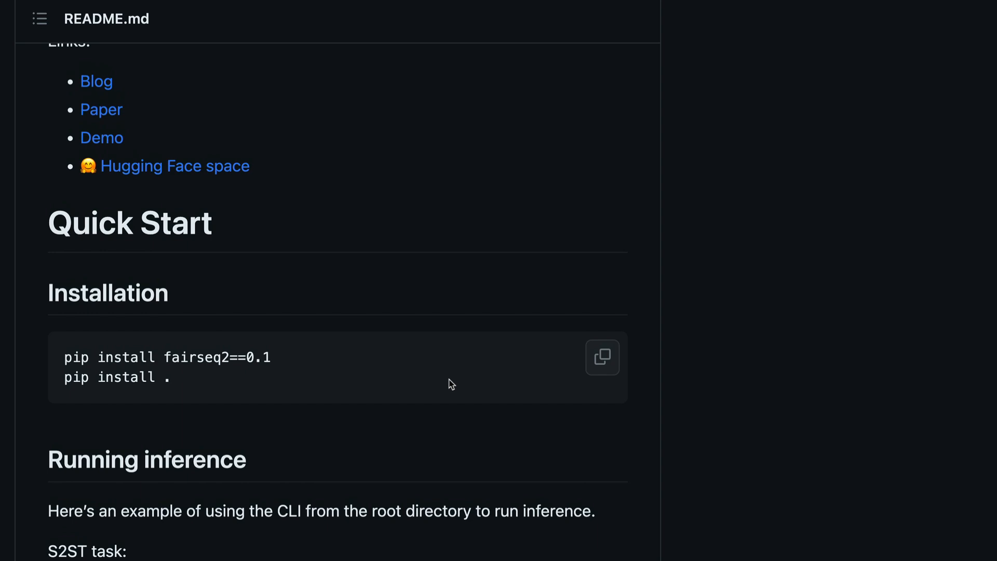
{"action": "mouse_move", "coordinate": [194, 166]}
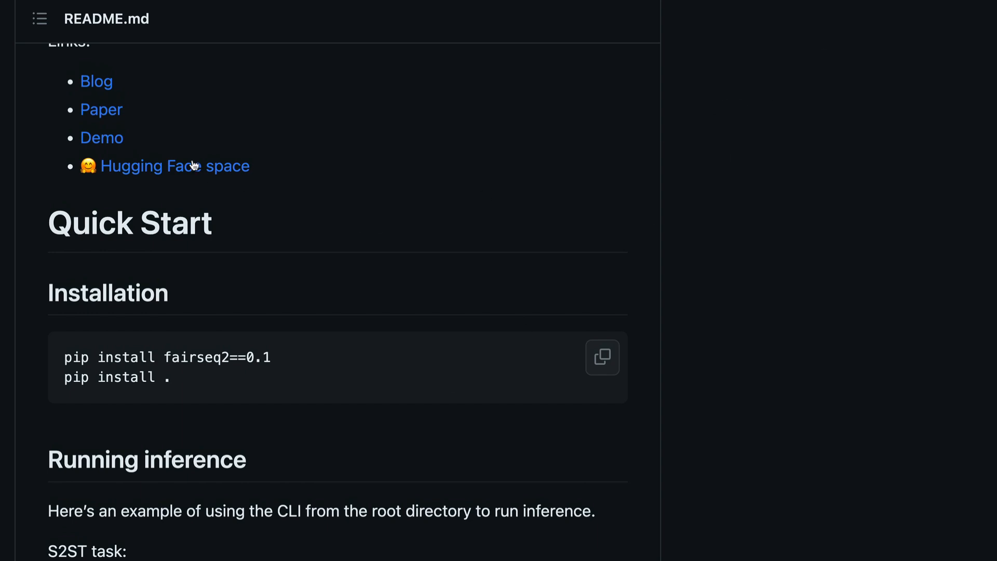
{"action": "mouse_move", "coordinate": [865, 19]}
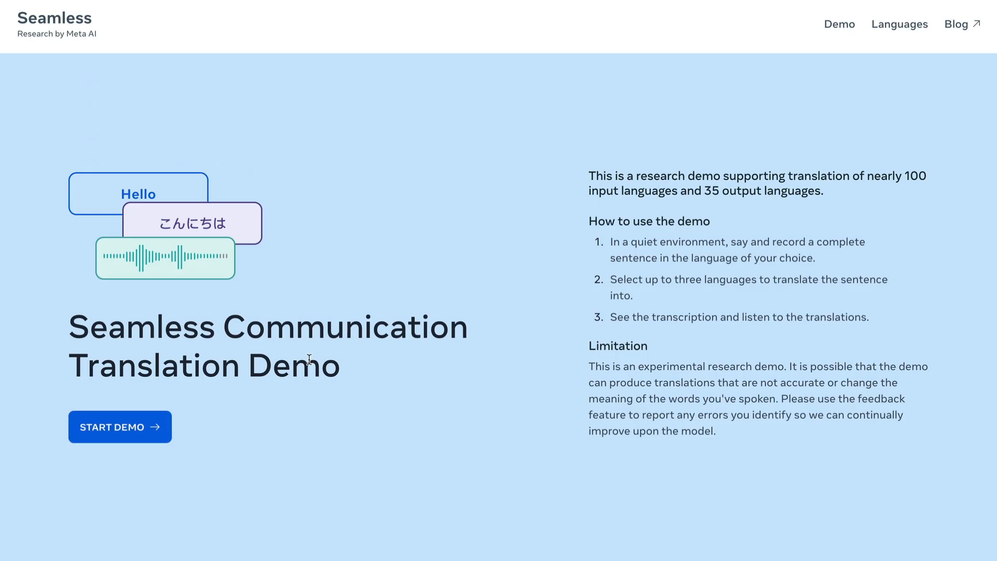
Start the demo and record a spoken English sentence as input audio
{"action": "left_click", "coordinate": [120, 426]}
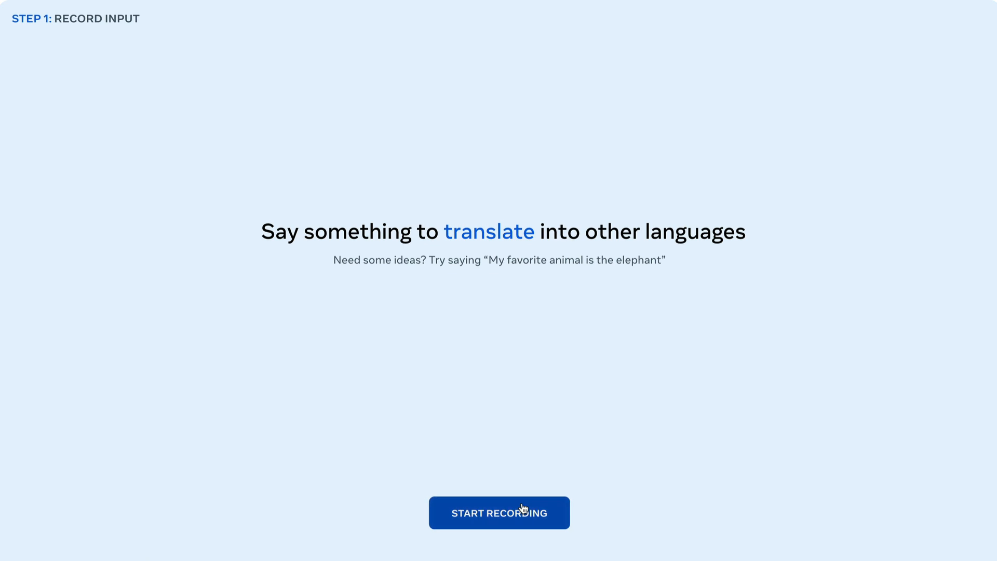
{"action": "left_click", "coordinate": [498, 512]}
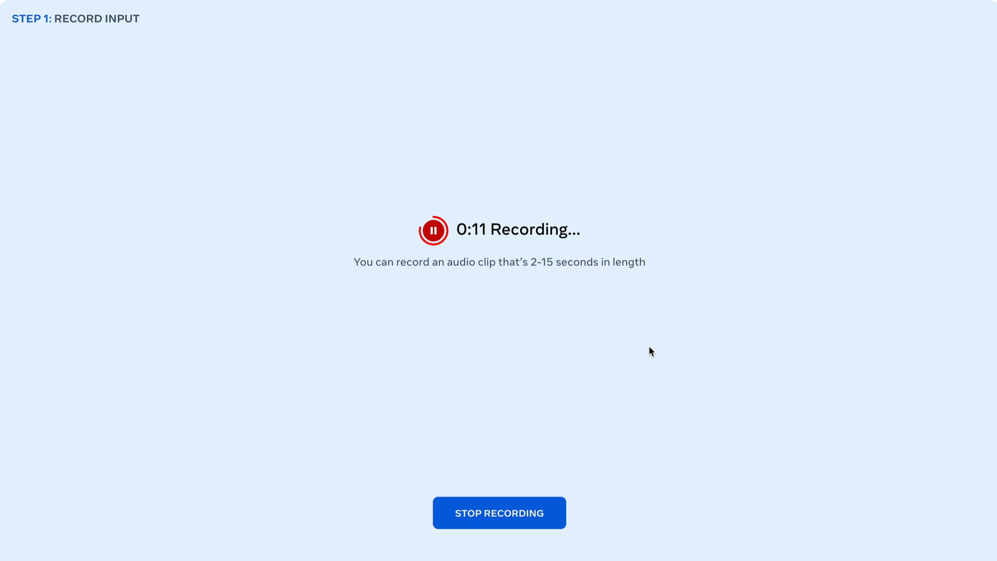
{"action": "left_click", "coordinate": [499, 512]}
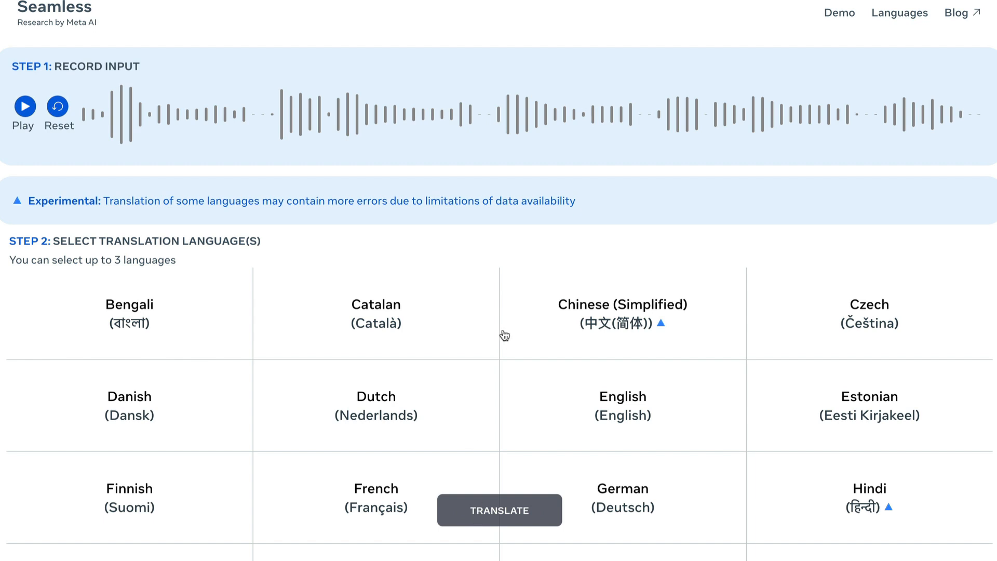
Translate the recording into German, replaying it while the English transcript and German text and speech load
{"action": "scroll", "scroll_direction": "down", "scroll_amount": 3}
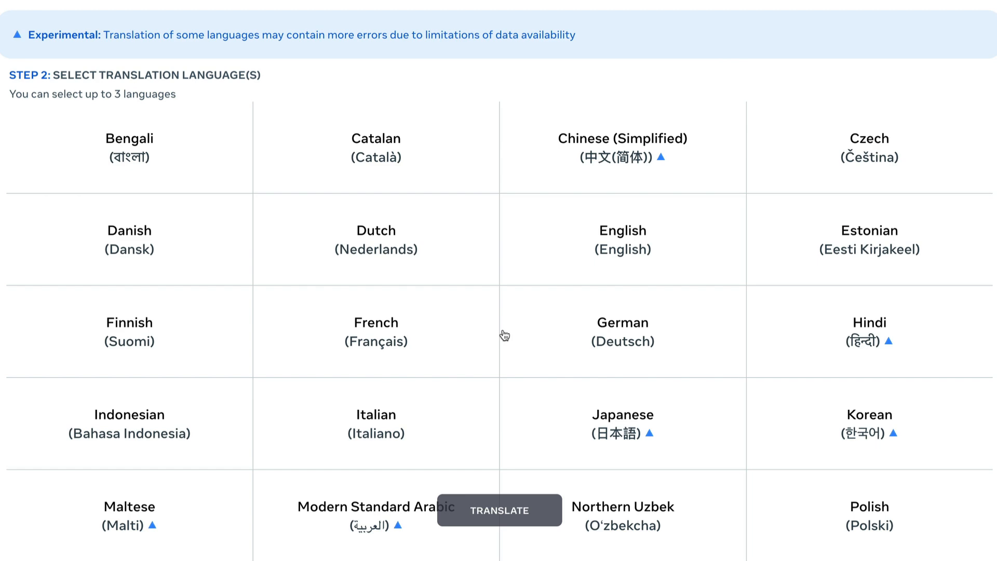
{"action": "mouse_move", "coordinate": [621, 331]}
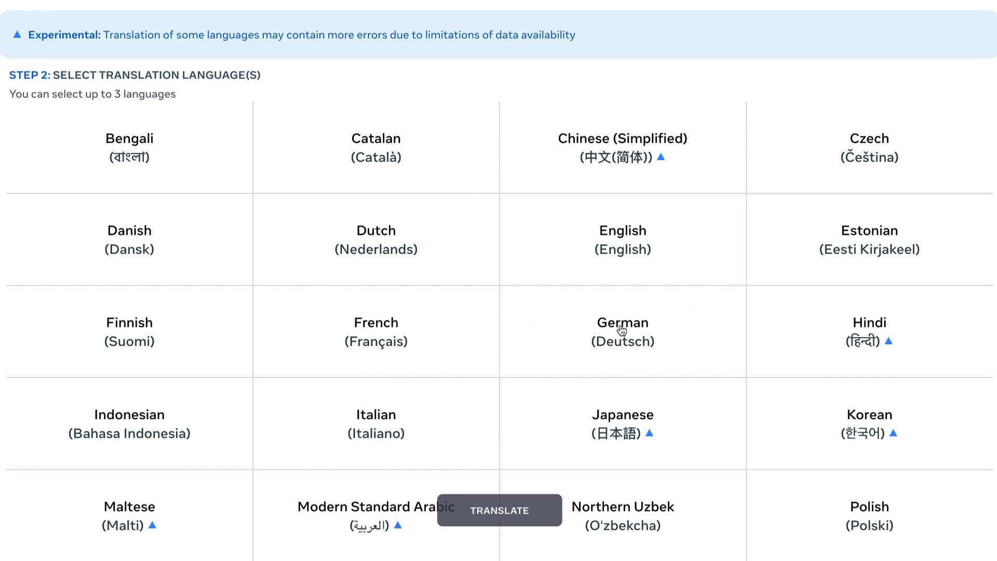
{"action": "scroll", "scroll_direction": "down", "scroll_amount": 3}
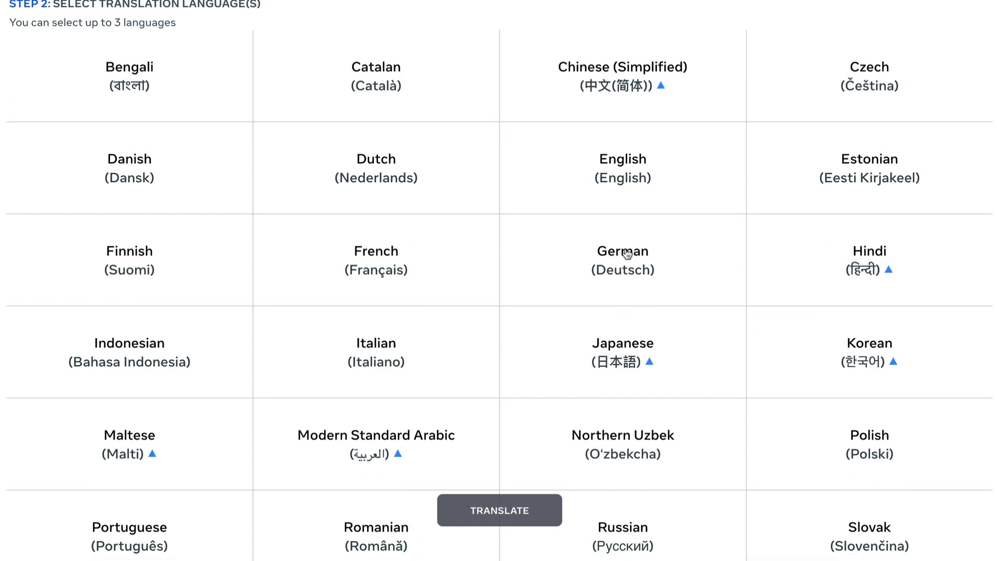
{"action": "left_click", "coordinate": [499, 509]}
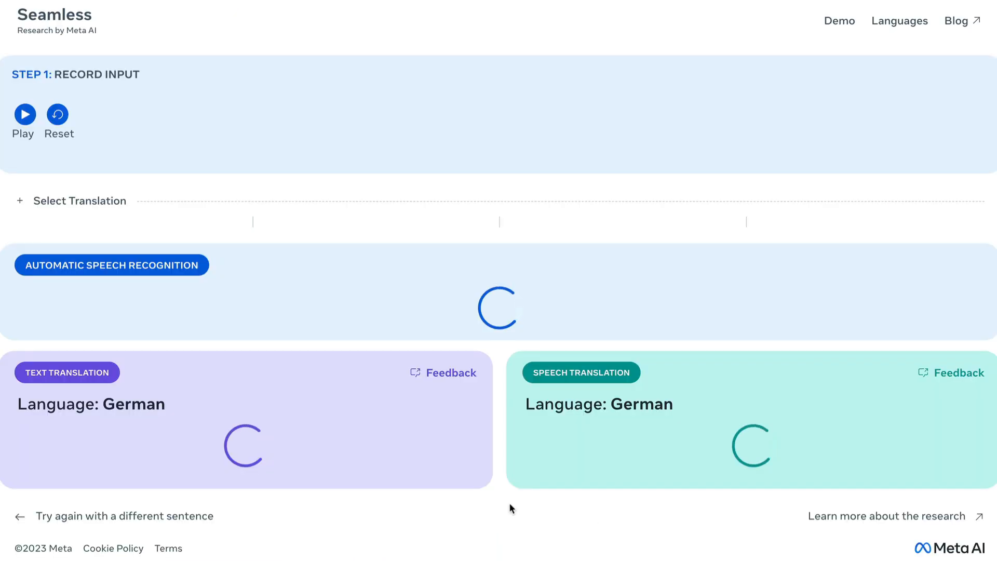
{"action": "left_click", "coordinate": [24, 115]}
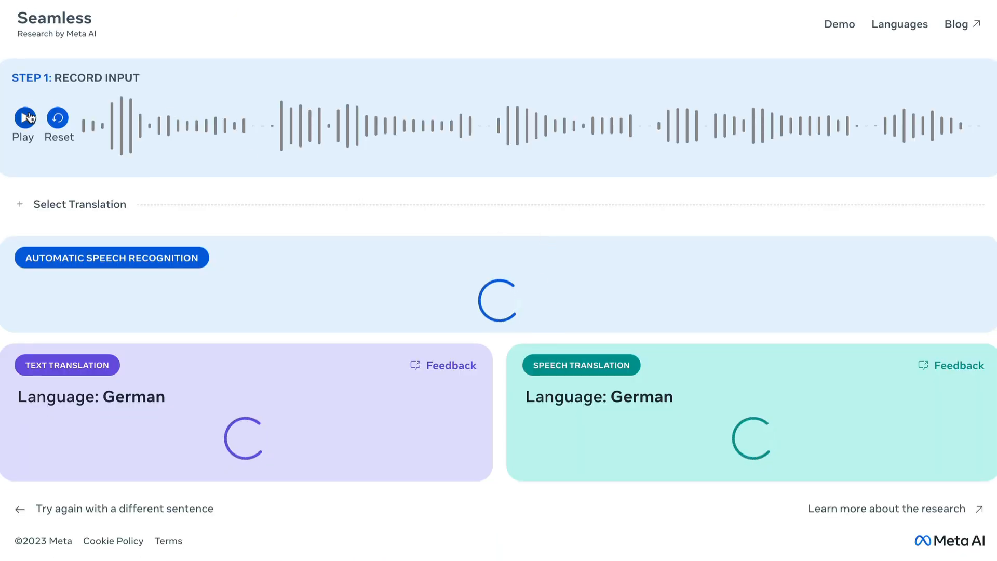
{"action": "left_click", "coordinate": [24, 118]}
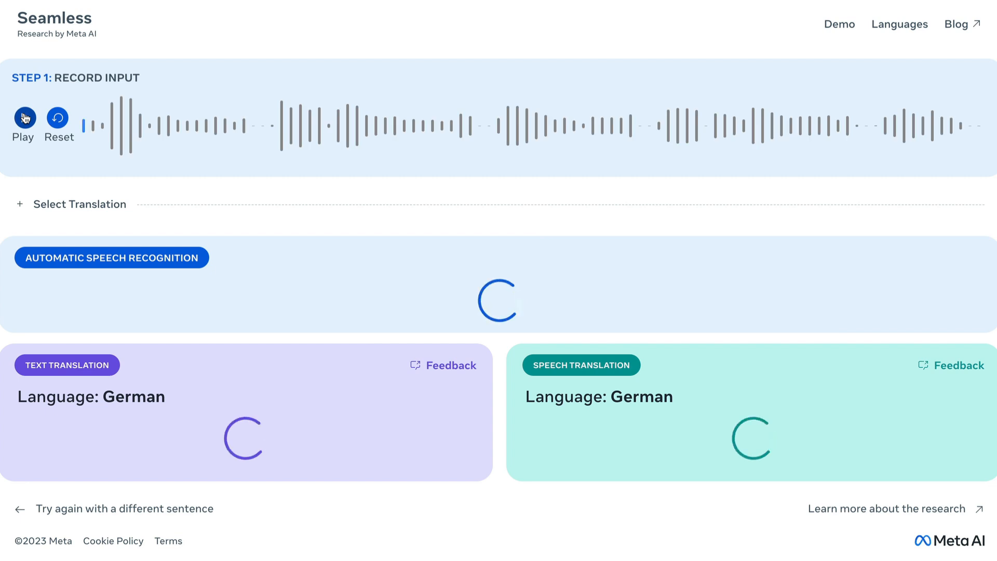
{"action": "left_click", "coordinate": [24, 120]}
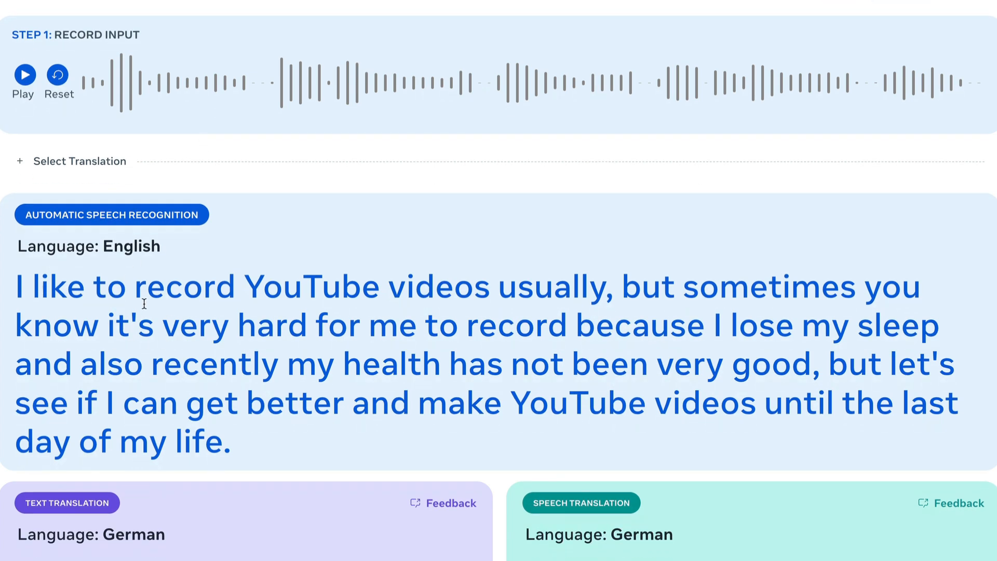
{"action": "mouse_move", "coordinate": [222, 361]}
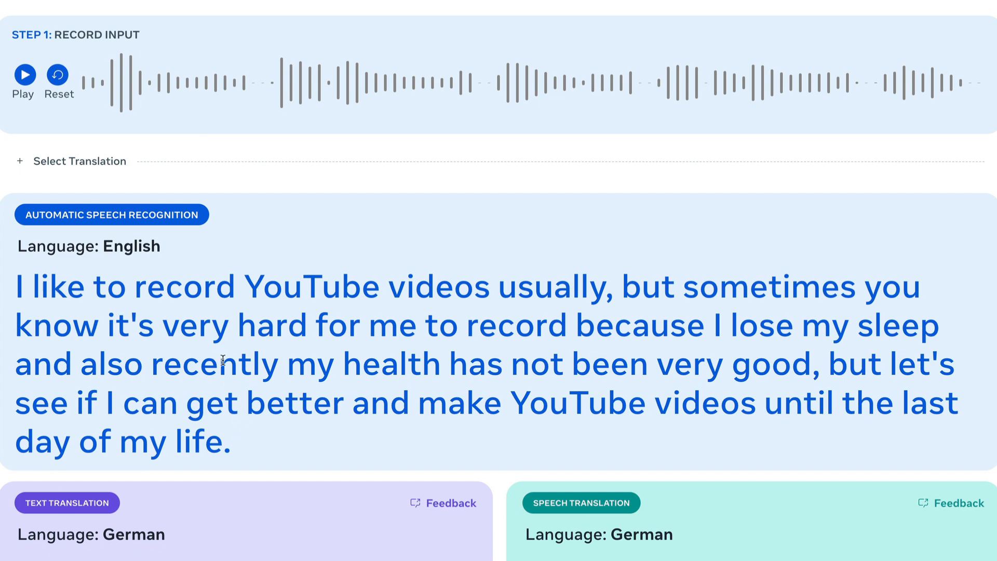
{"action": "mouse_move", "coordinate": [518, 301]}
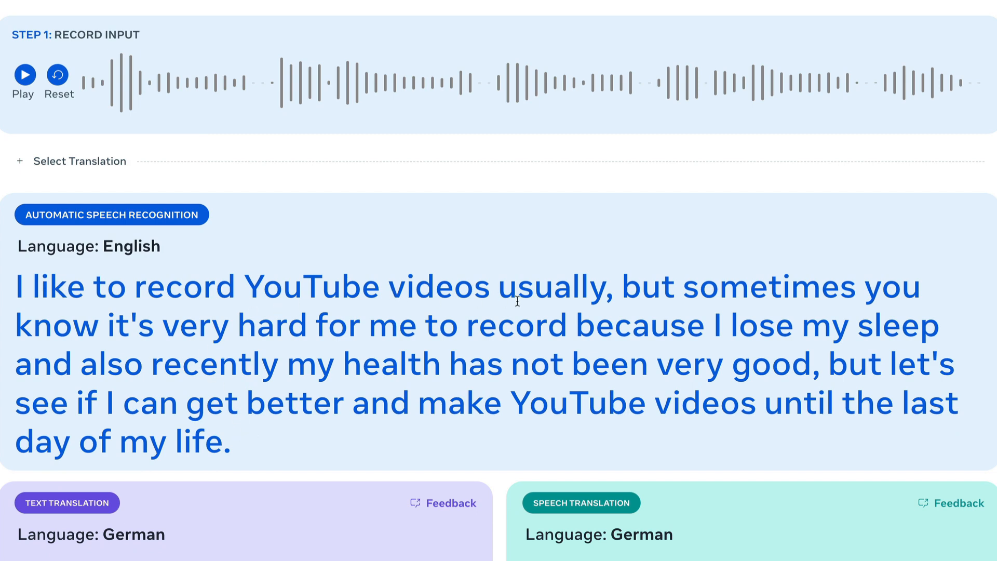
{"action": "scroll", "scroll_direction": "down", "scroll_amount": 3}
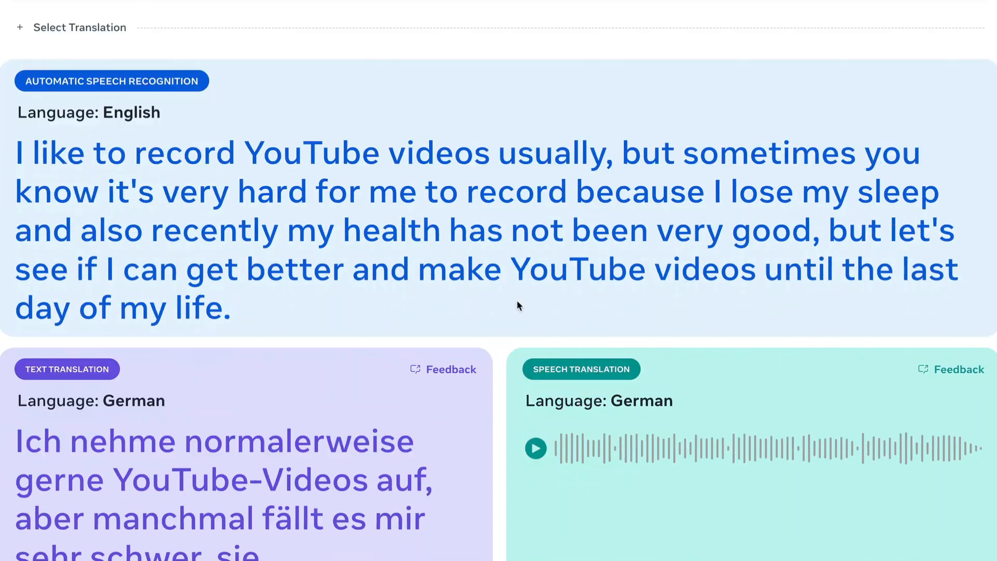
{"action": "scroll", "scroll_direction": "down", "scroll_amount": 3}
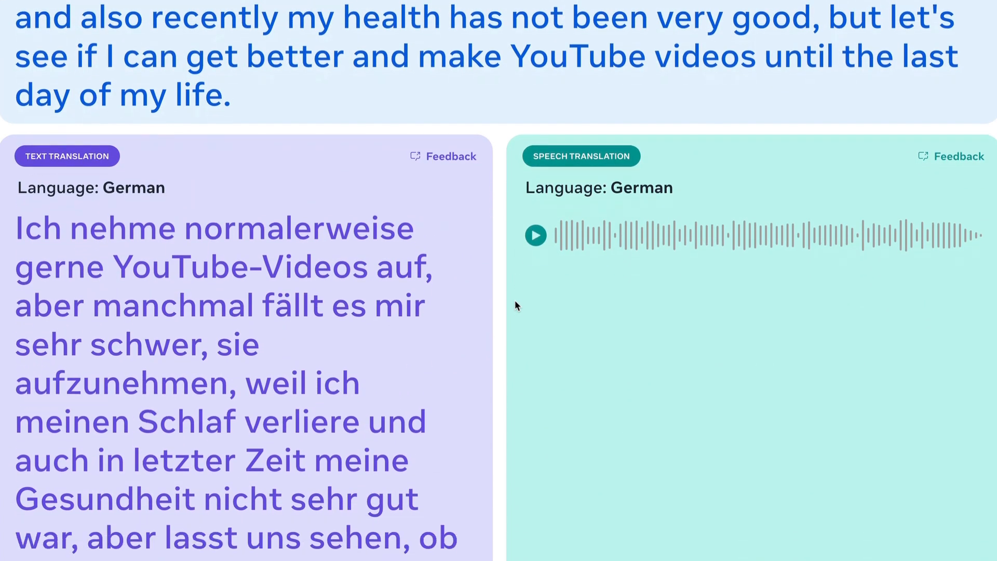
{"action": "scroll", "scroll_direction": "down", "scroll_amount": 3}
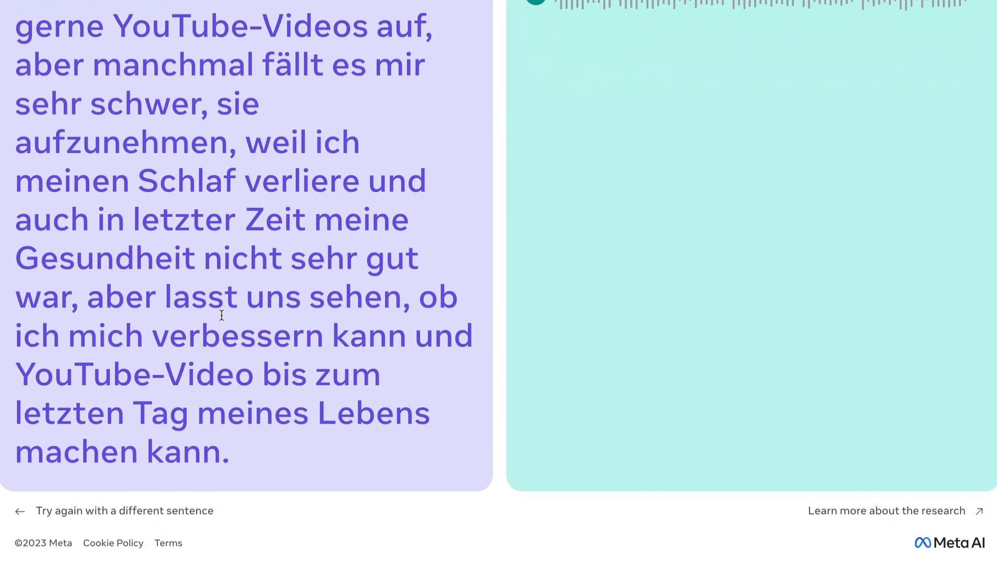
{"action": "scroll", "scroll_direction": "down", "scroll_amount": 3}
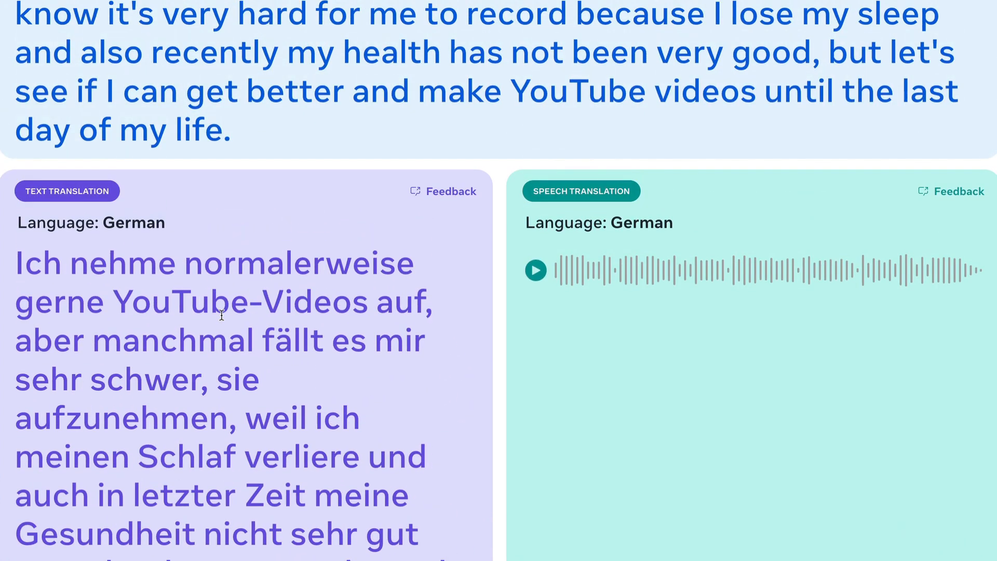
{"action": "scroll", "scroll_direction": "down", "scroll_amount": 3}
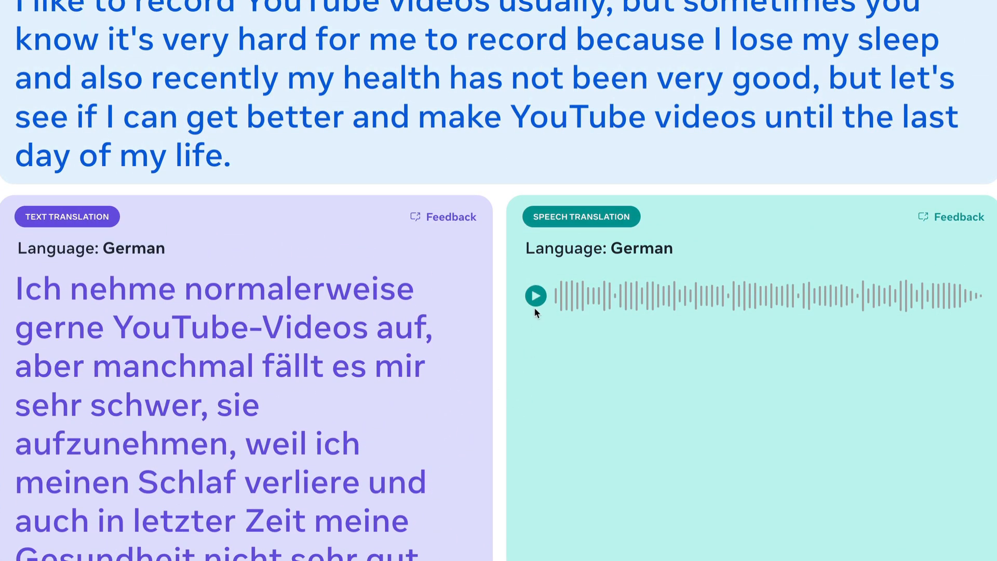
{"action": "left_click", "coordinate": [536, 296]}
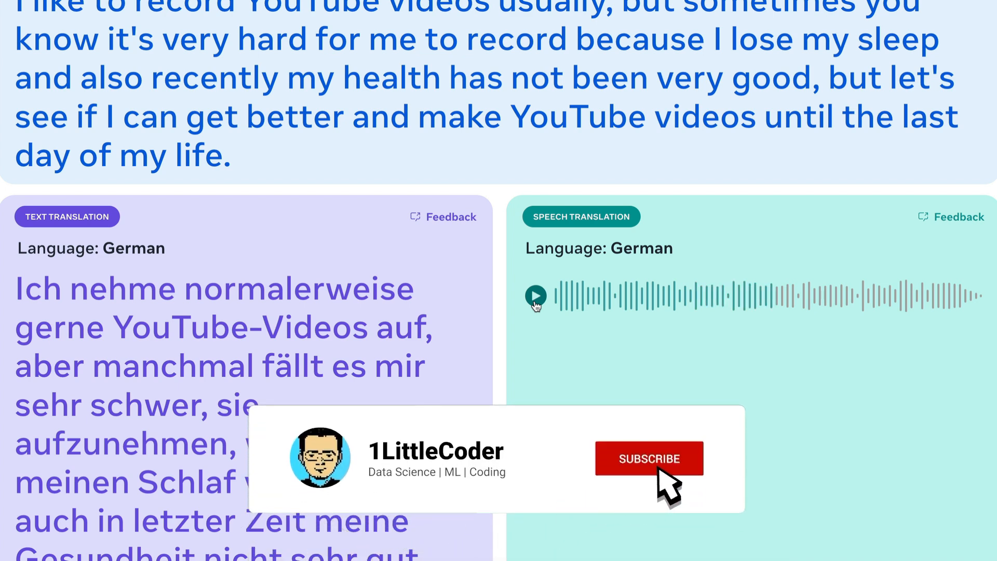
{"action": "left_click", "coordinate": [648, 458]}
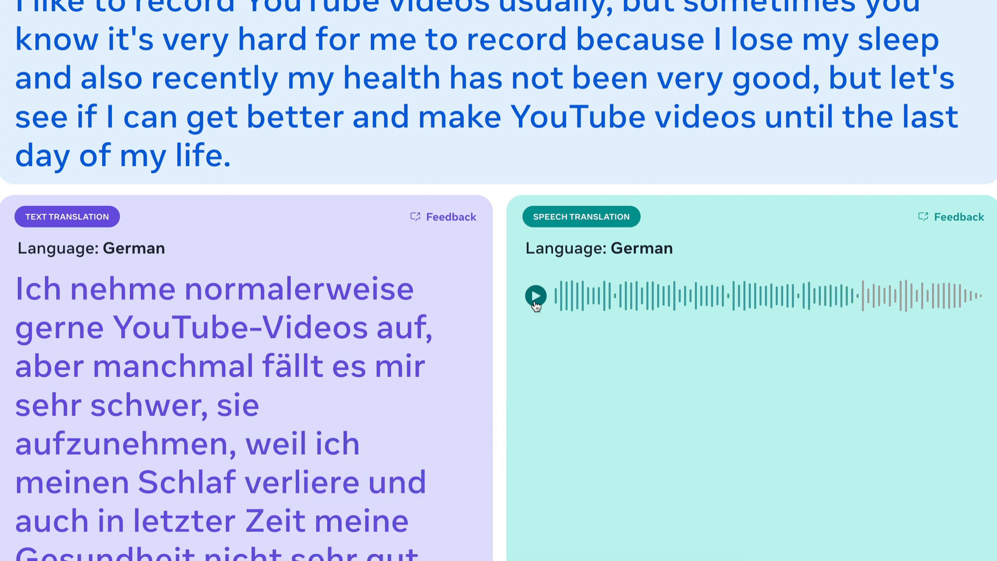
{"action": "left_click", "coordinate": [535, 295]}
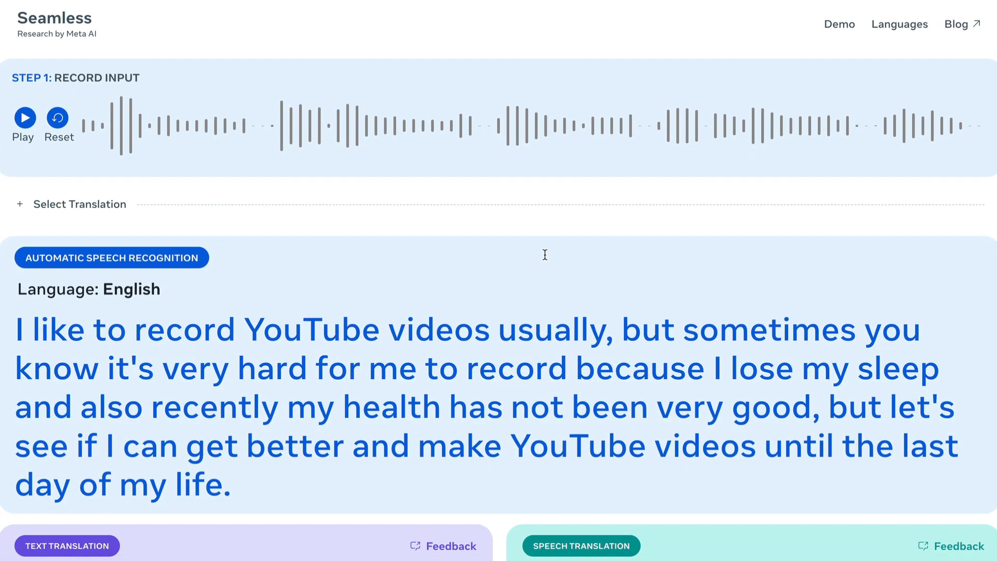
{"action": "mouse_move", "coordinate": [545, 259]}
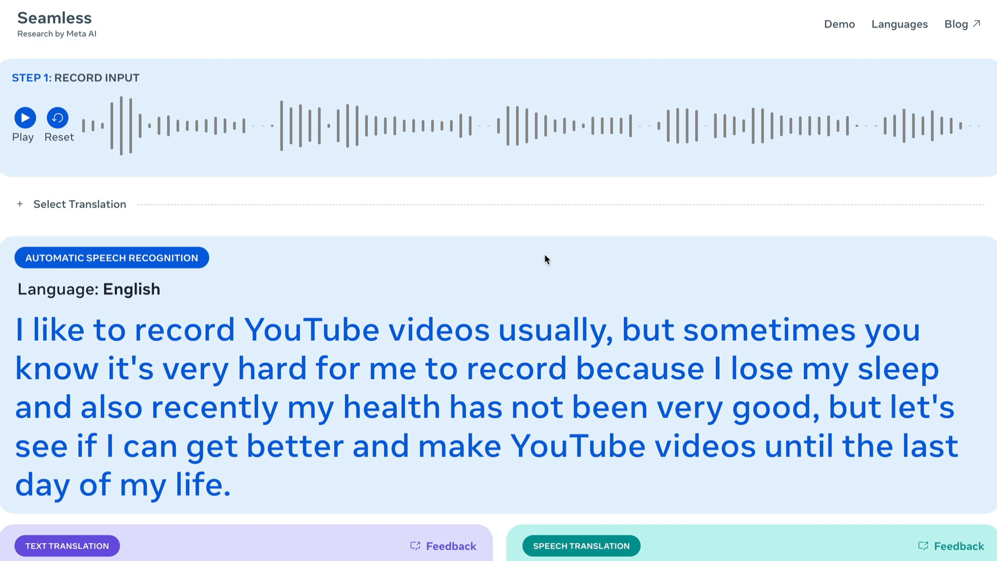
View the Languages page and scroll through the supported input and output language tables
{"action": "left_click", "coordinate": [900, 24]}
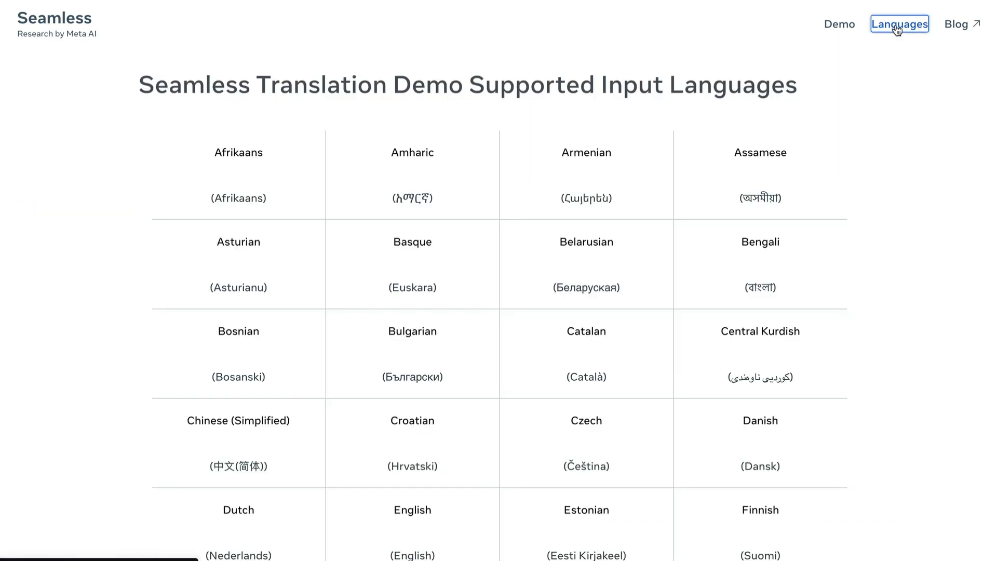
{"action": "scroll", "scroll_direction": "down", "scroll_amount": 3}
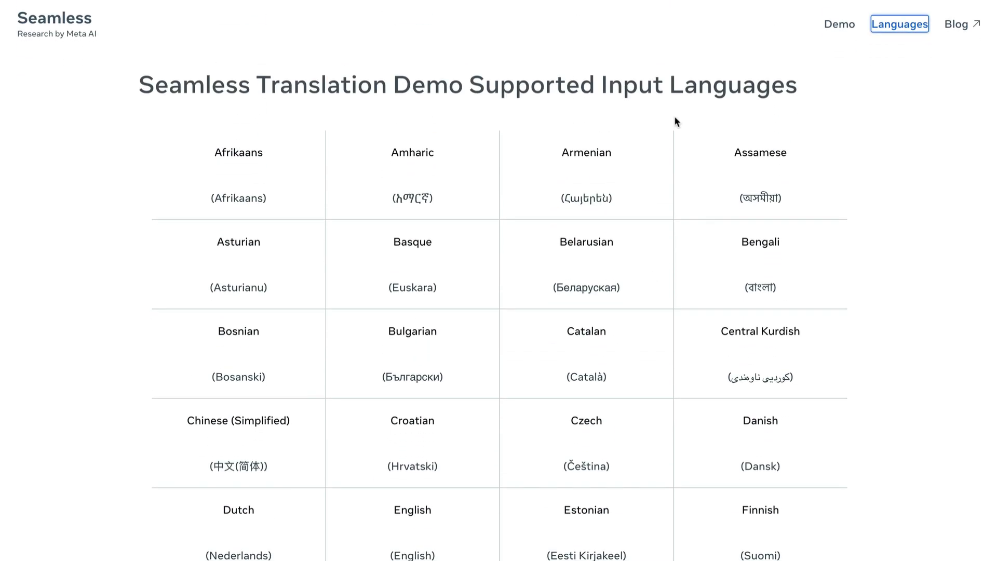
{"action": "scroll", "scroll_direction": "down", "scroll_amount": 3}
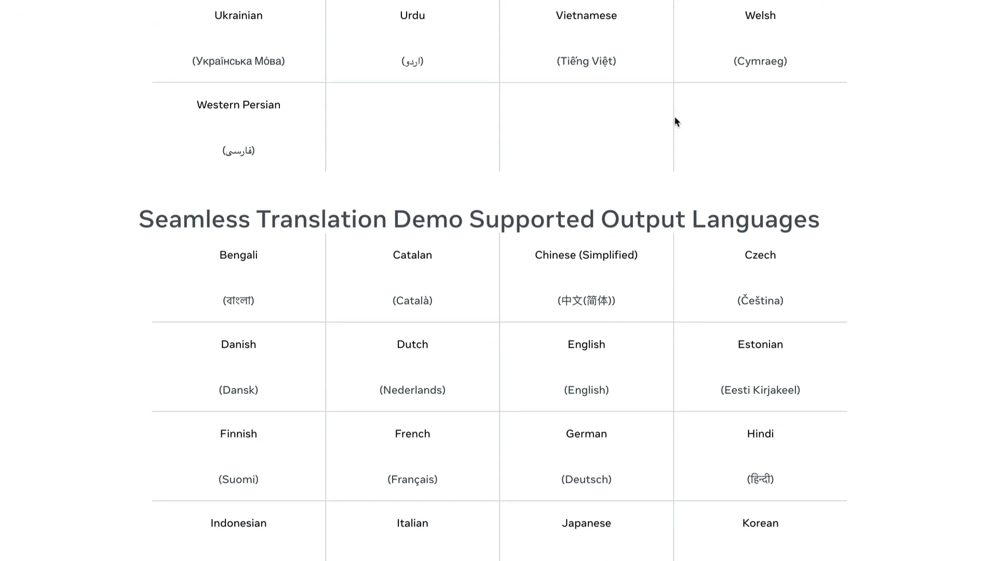
{"action": "scroll", "scroll_direction": "down", "scroll_amount": 3}
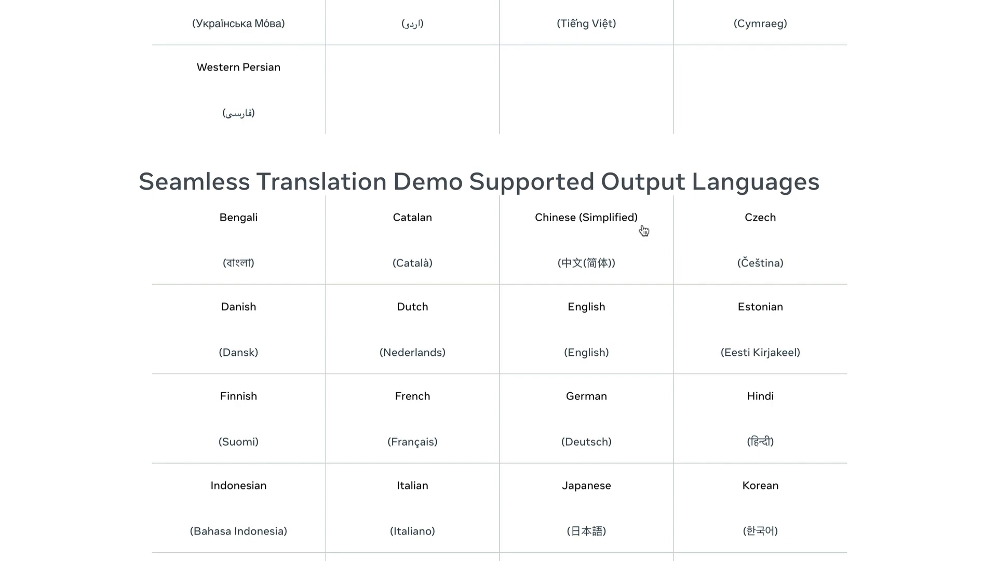
{"action": "scroll", "scroll_direction": "down", "scroll_amount": 3}
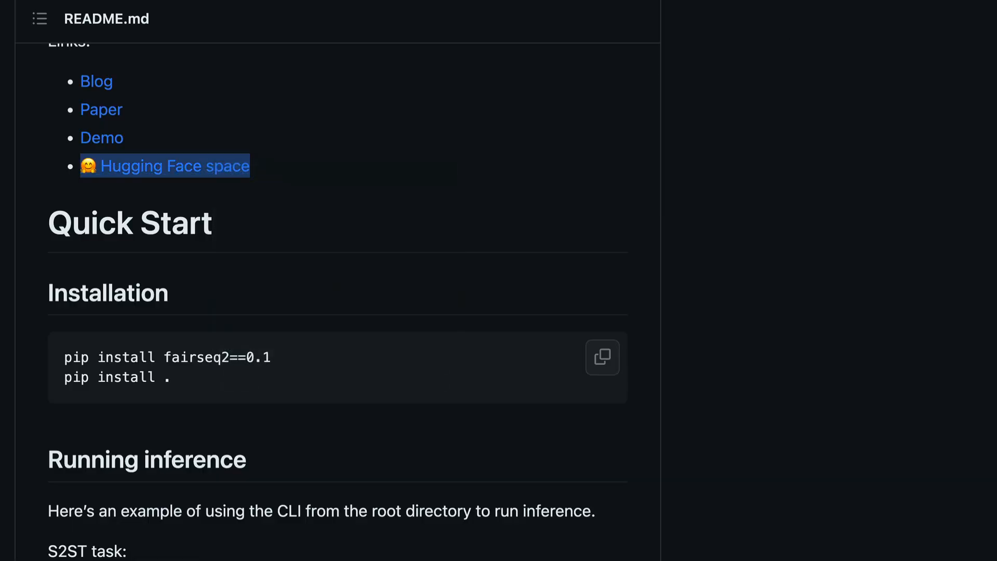
Follow the README's Hugging Face space link to the SeamlessM4T Space
{"action": "left_click", "coordinate": [177, 167]}
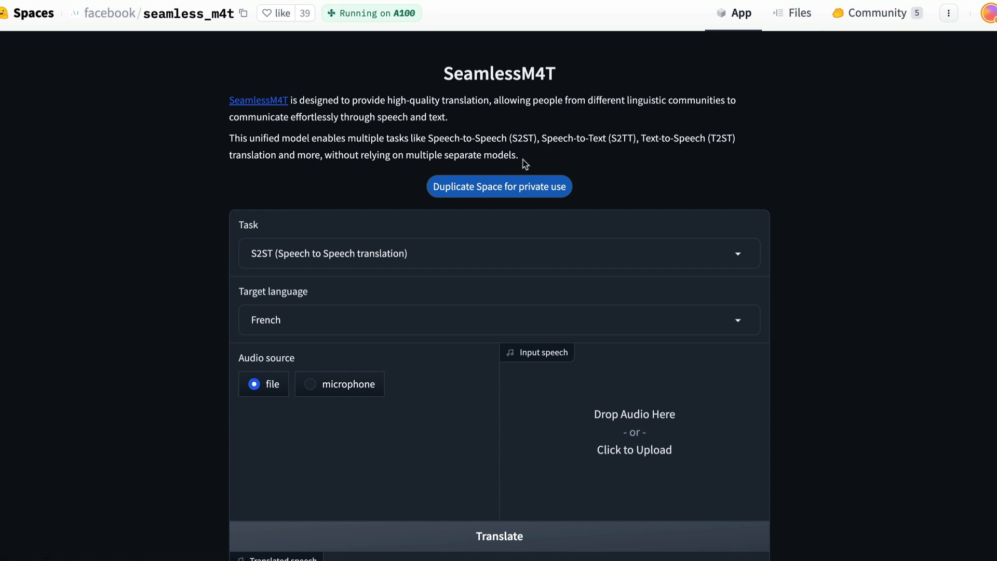
{"action": "mouse_move", "coordinate": [579, 191]}
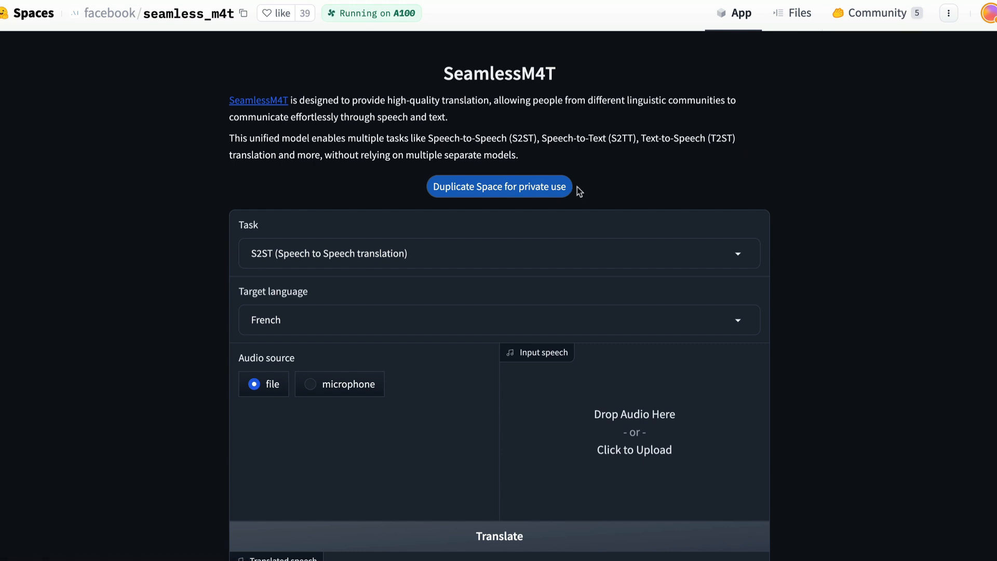
{"action": "scroll", "scroll_direction": "down", "scroll_amount": 3}
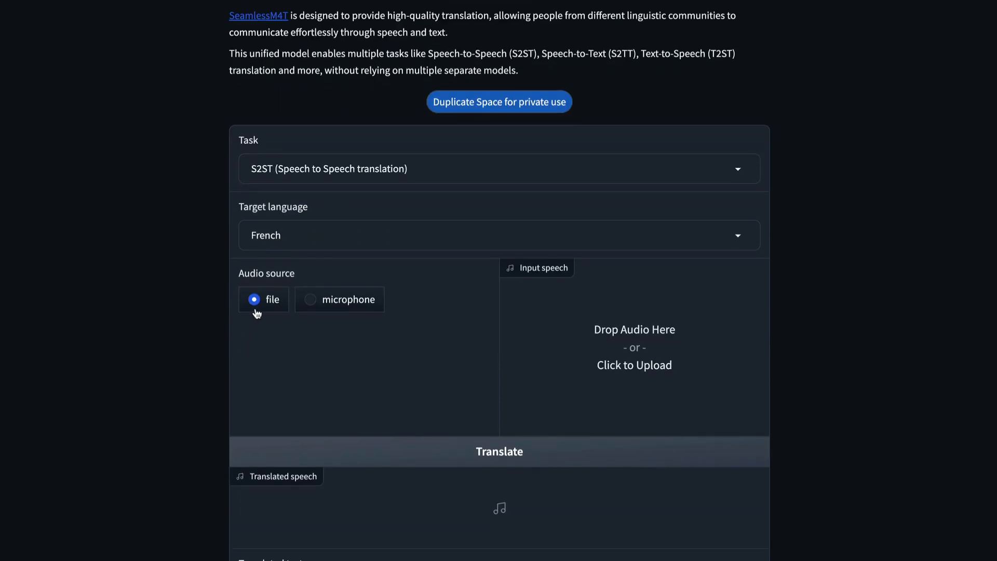
{"action": "scroll", "scroll_direction": "down", "scroll_amount": 3}
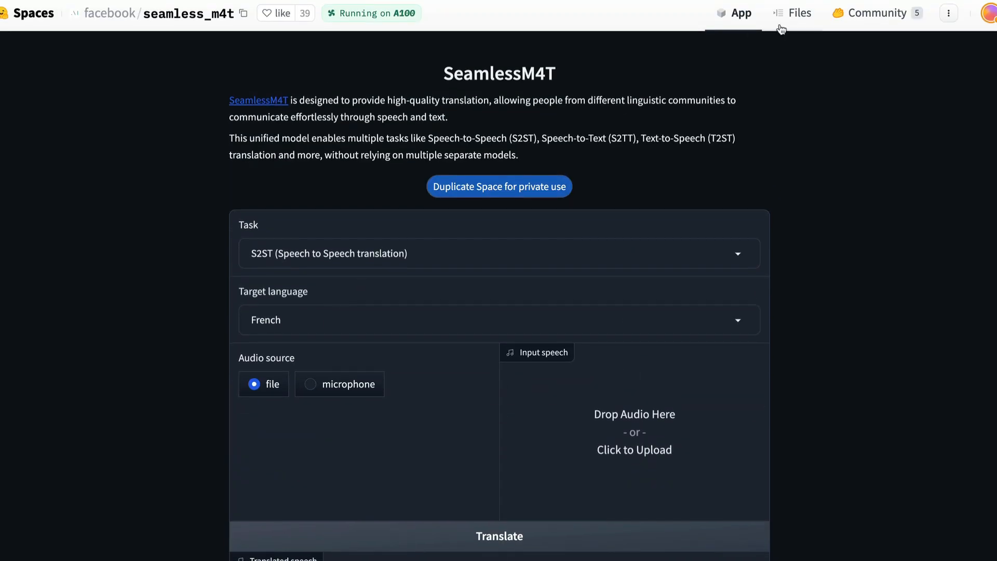
{"action": "mouse_move", "coordinate": [64, 203]}
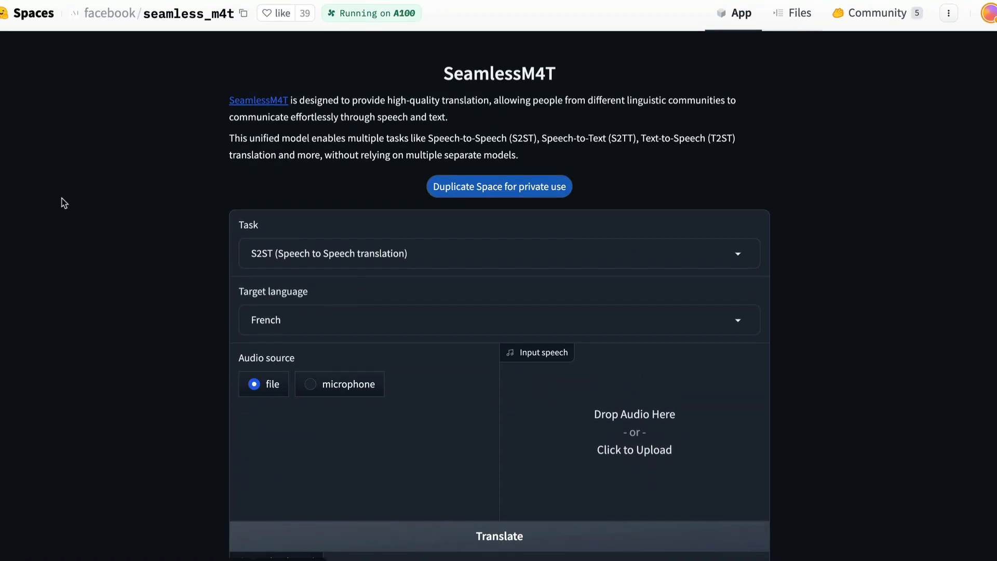
Browse the space's file listing and app.py source, then return to the demo's Telugu translation
{"action": "left_click", "coordinate": [792, 12]}
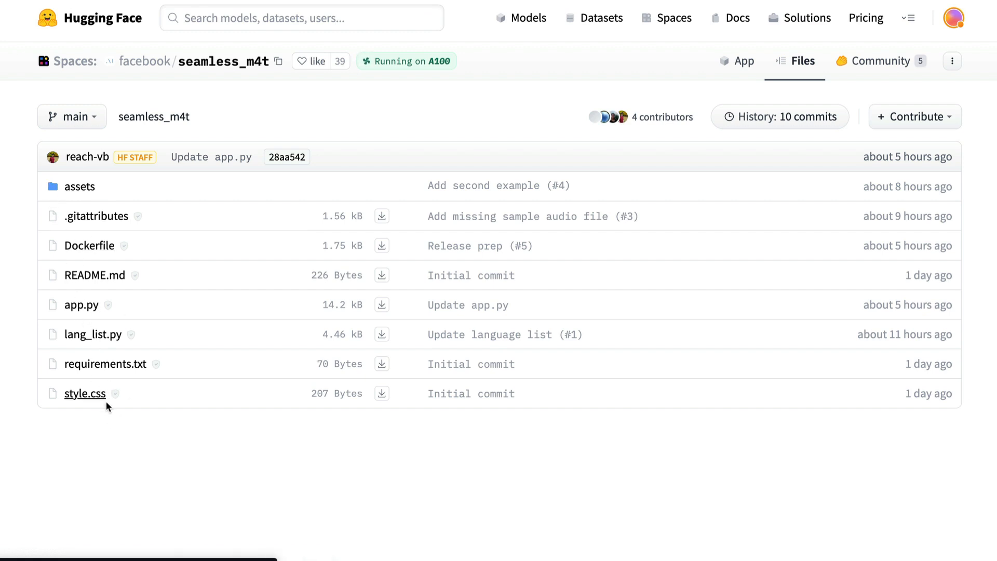
{"action": "mouse_move", "coordinate": [81, 304]}
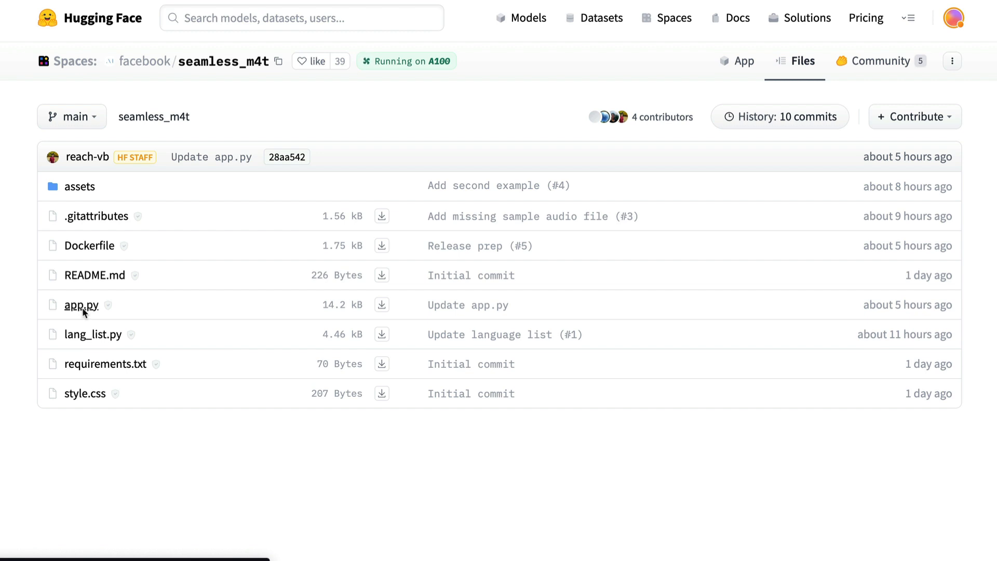
{"action": "left_click", "coordinate": [81, 305]}
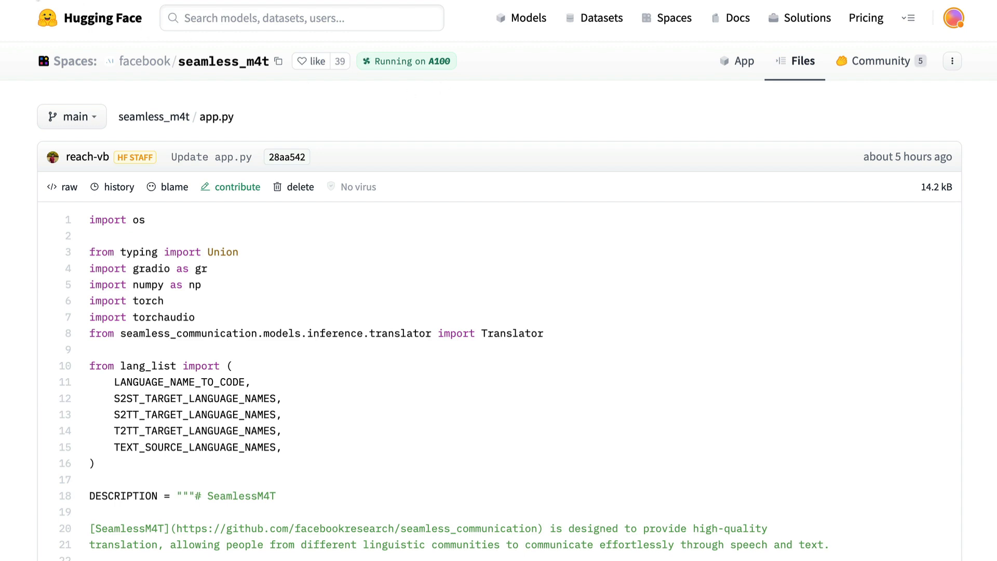
{"action": "left_click", "coordinate": [154, 117]}
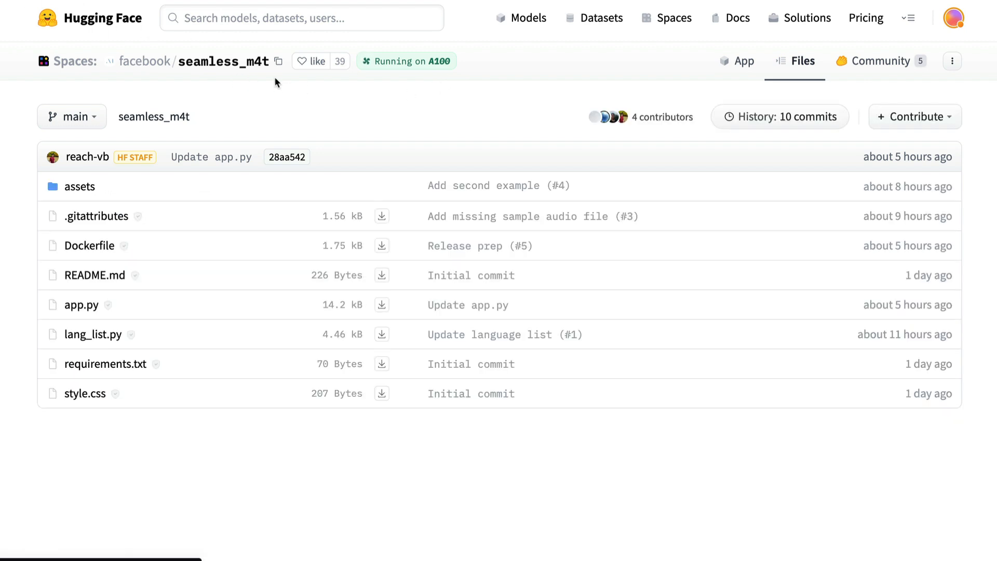
{"action": "mouse_move", "coordinate": [482, 60]}
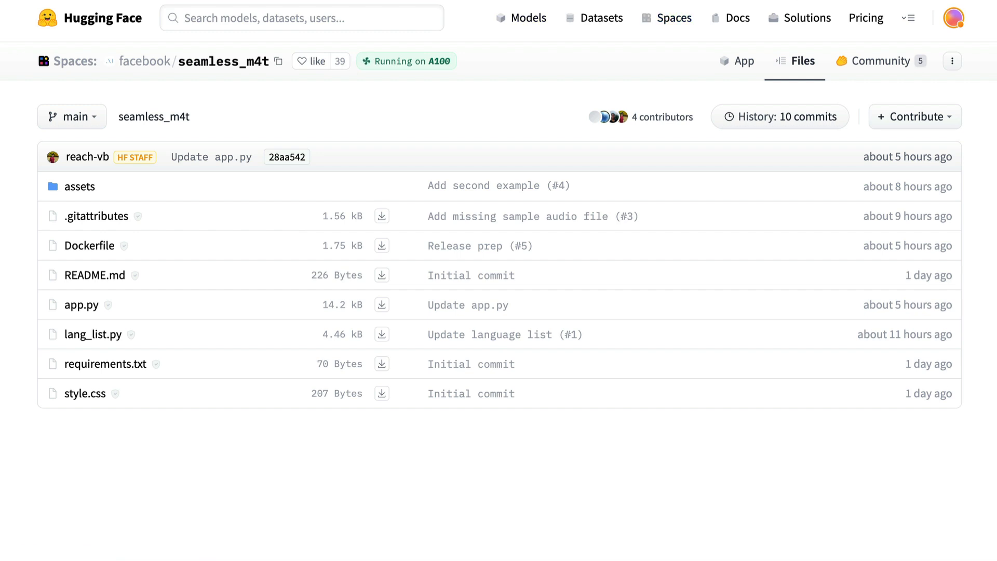
{"action": "mouse_move", "coordinate": [880, 92]}
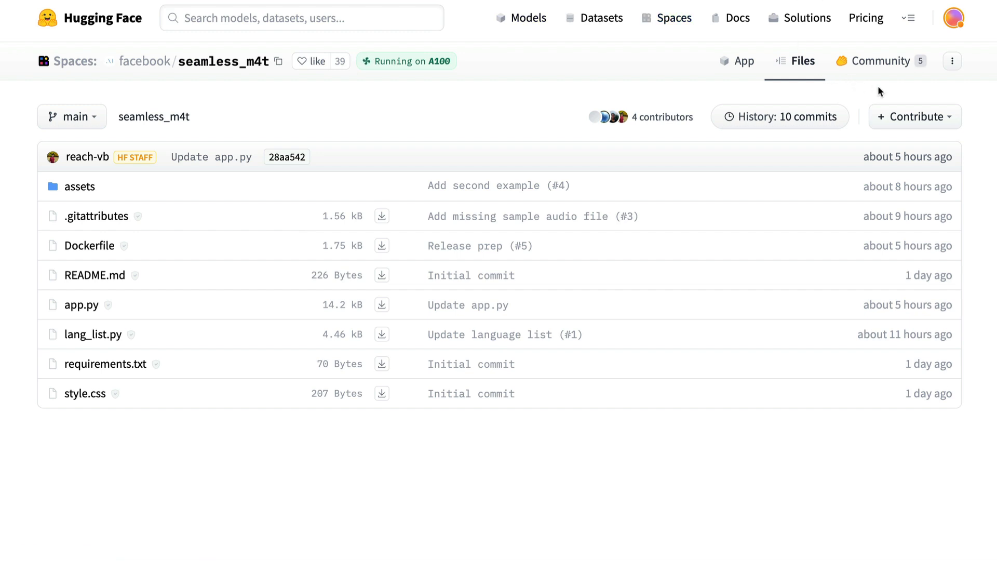
{"action": "left_click", "coordinate": [743, 60]}
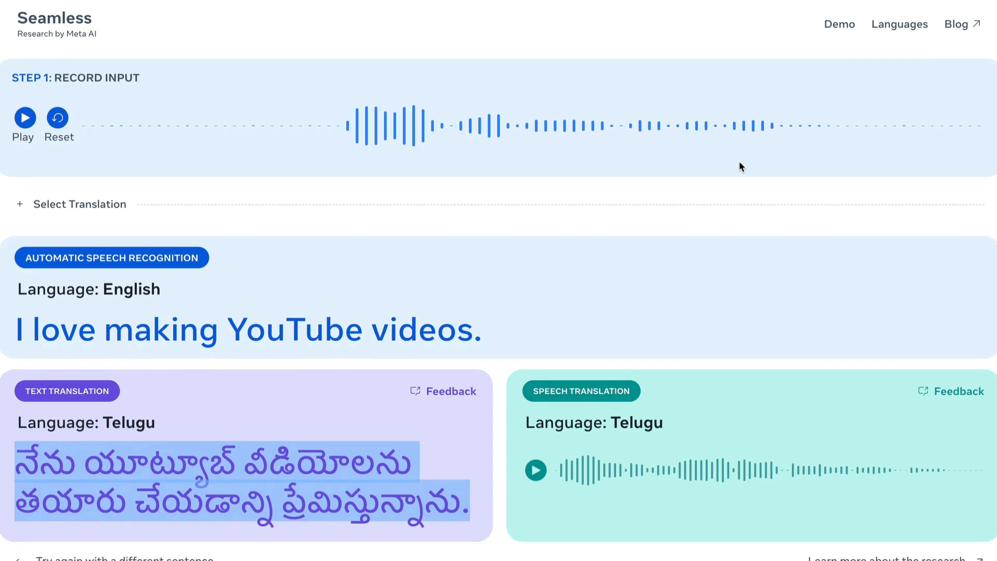
{"action": "mouse_move", "coordinate": [886, 54]}
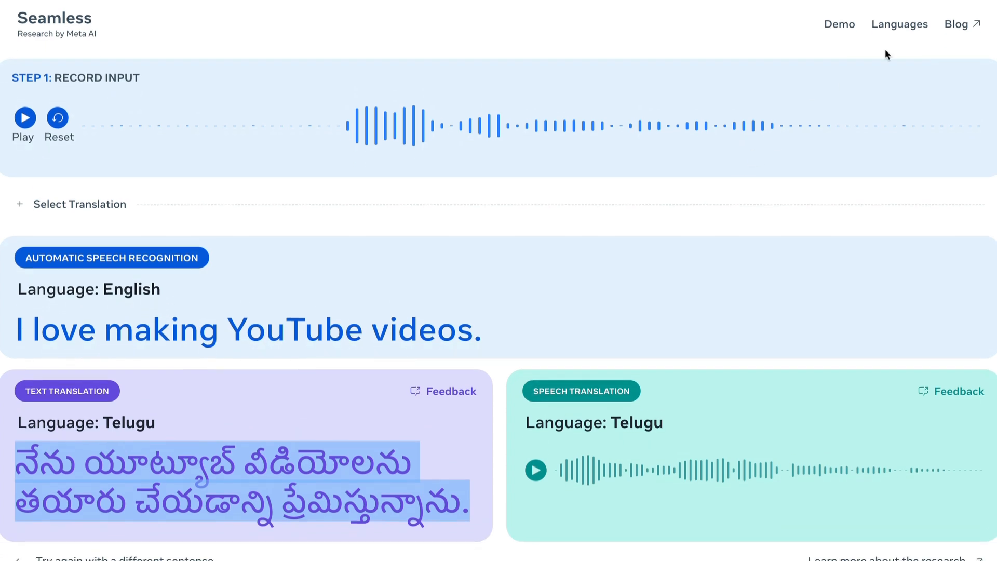
{"action": "mouse_move", "coordinate": [624, 237]}
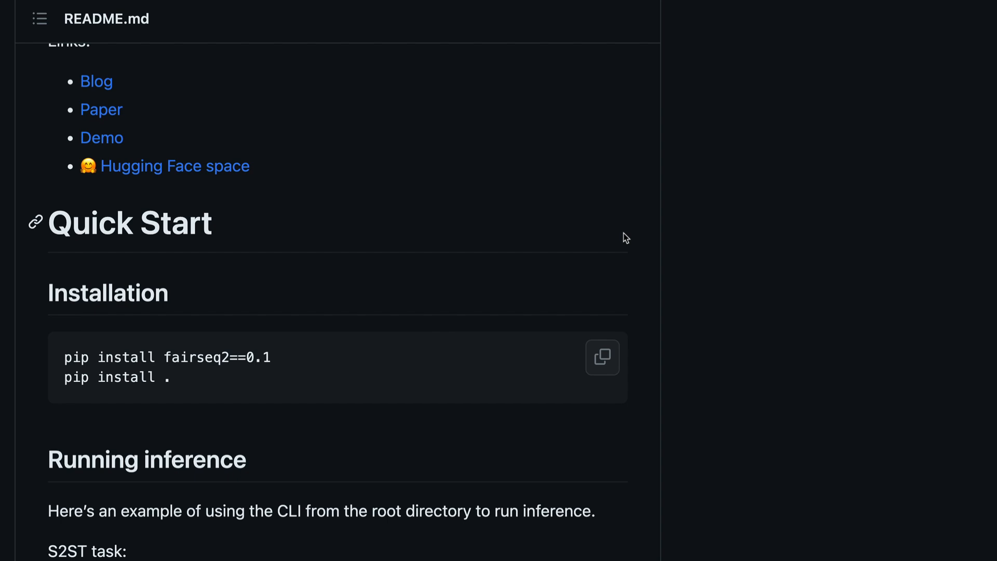
{"action": "scroll", "scroll_direction": "down", "scroll_amount": 3}
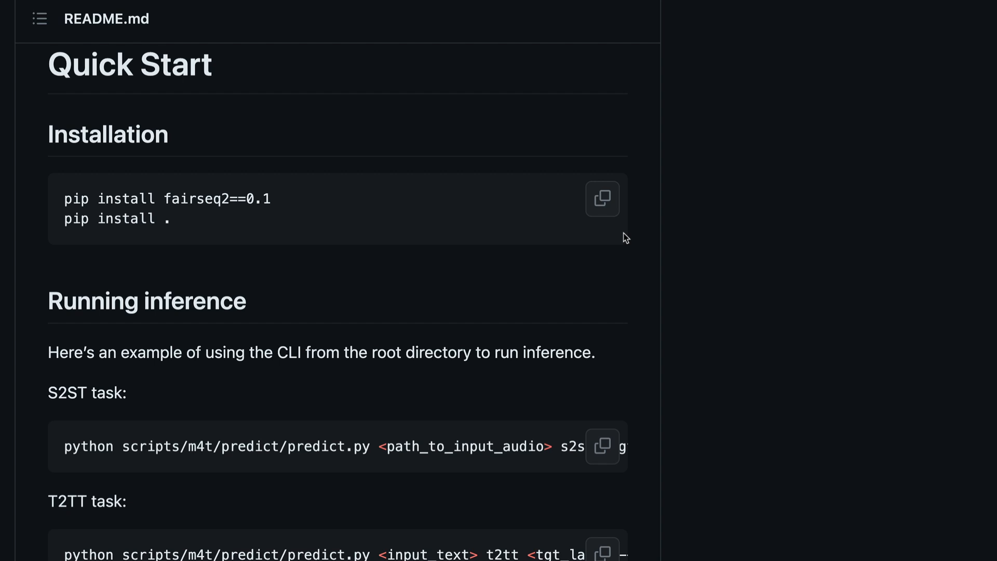
{"action": "scroll", "scroll_direction": "up", "scroll_amount": 3}
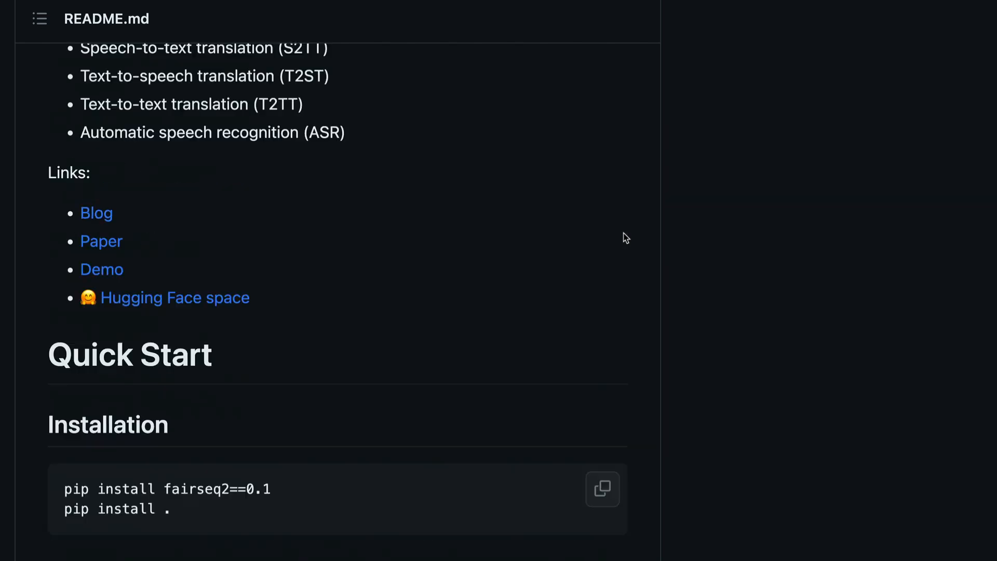